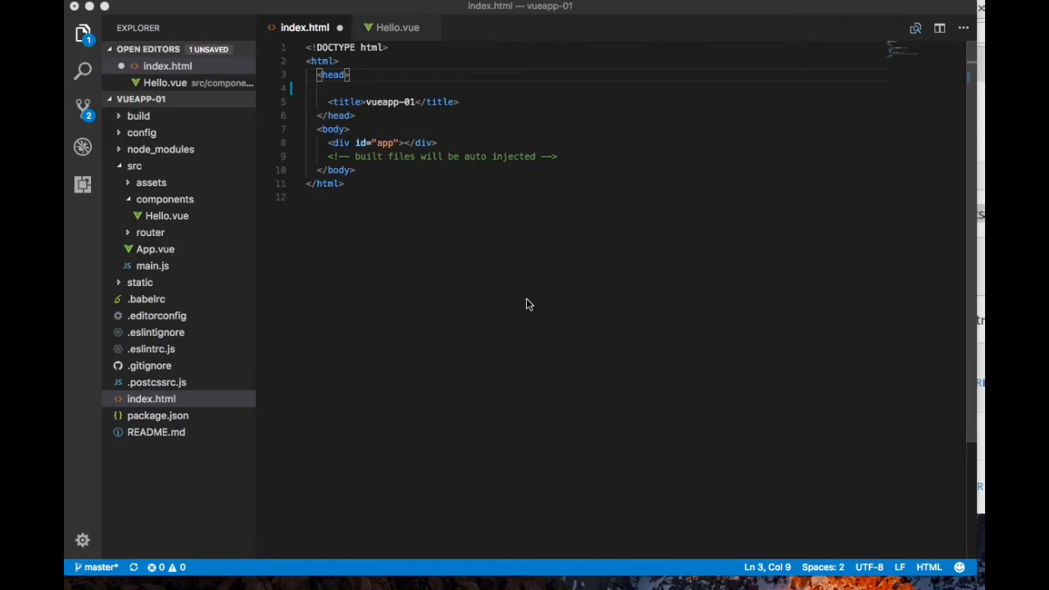
mouse_move(374, 221)
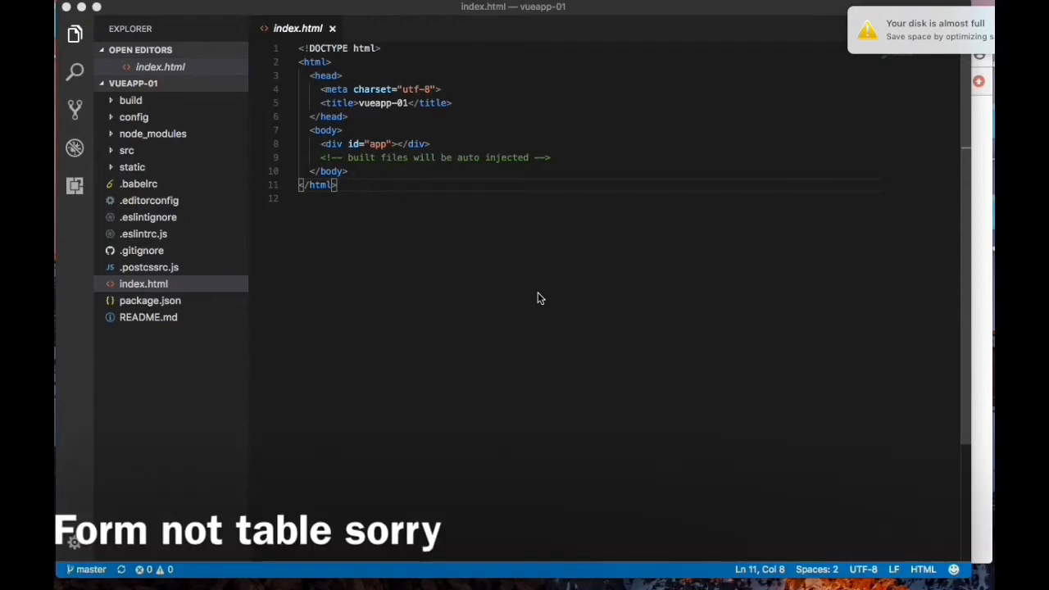
mouse_move(472, 272)
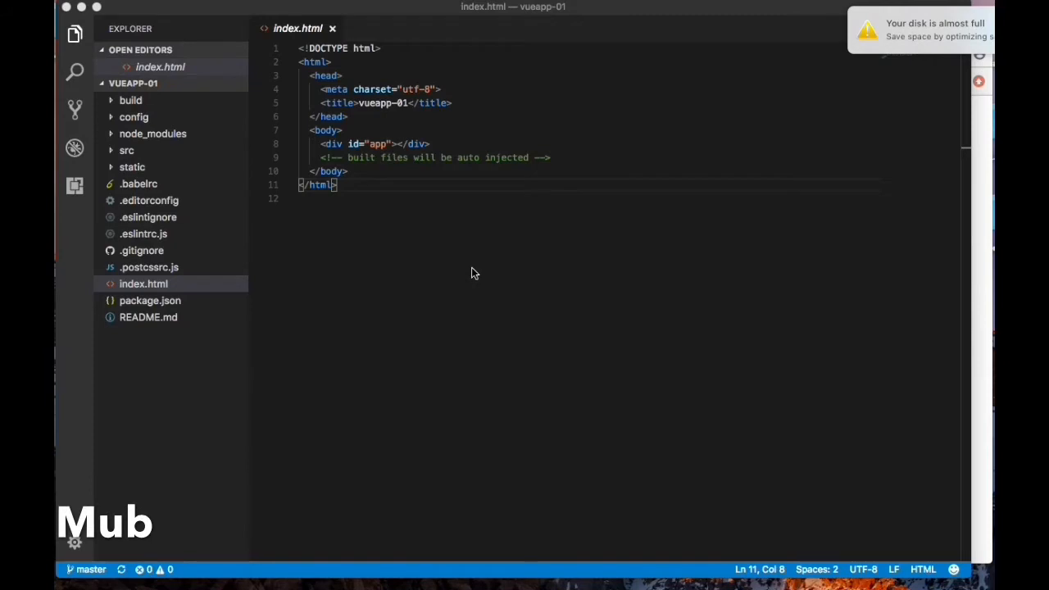
mouse_move(539, 570)
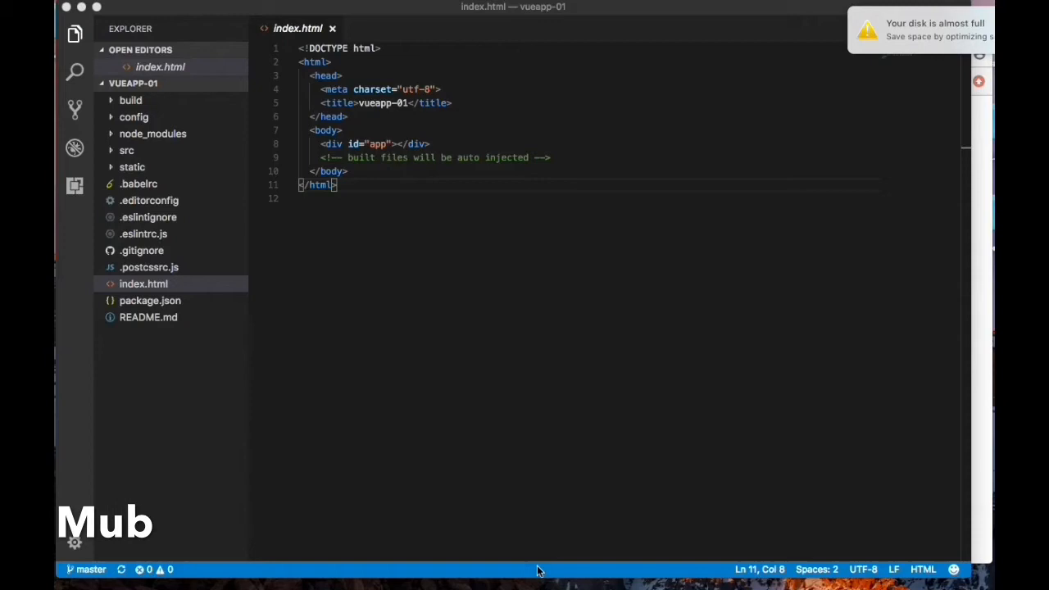
mouse_move(515, 574)
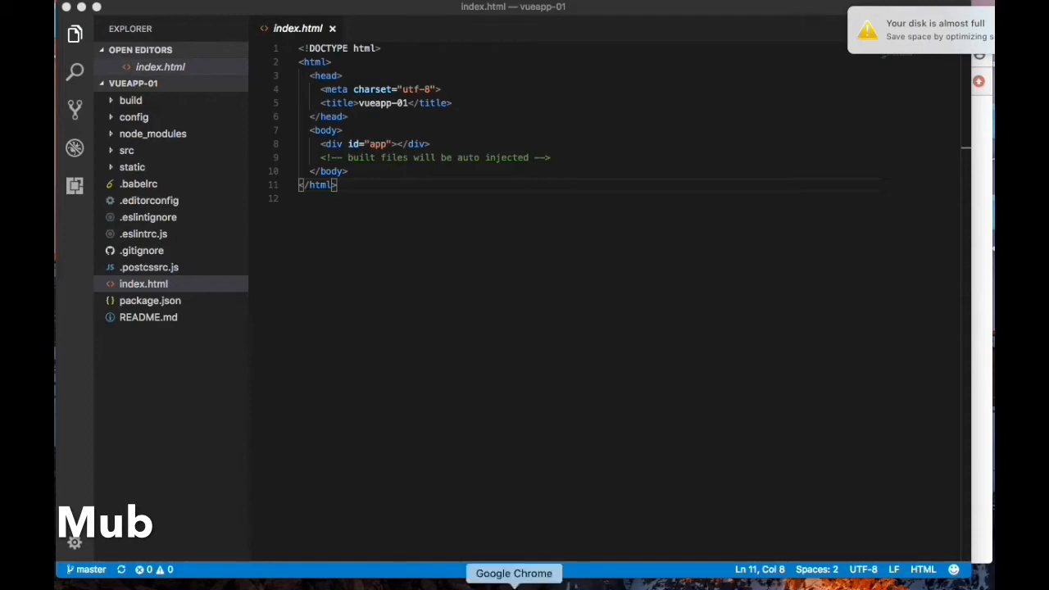
Step: Copy the jQuery 3.2.1 script tag from code.jquery.com into index.html's head after the charset line
click(515, 574)
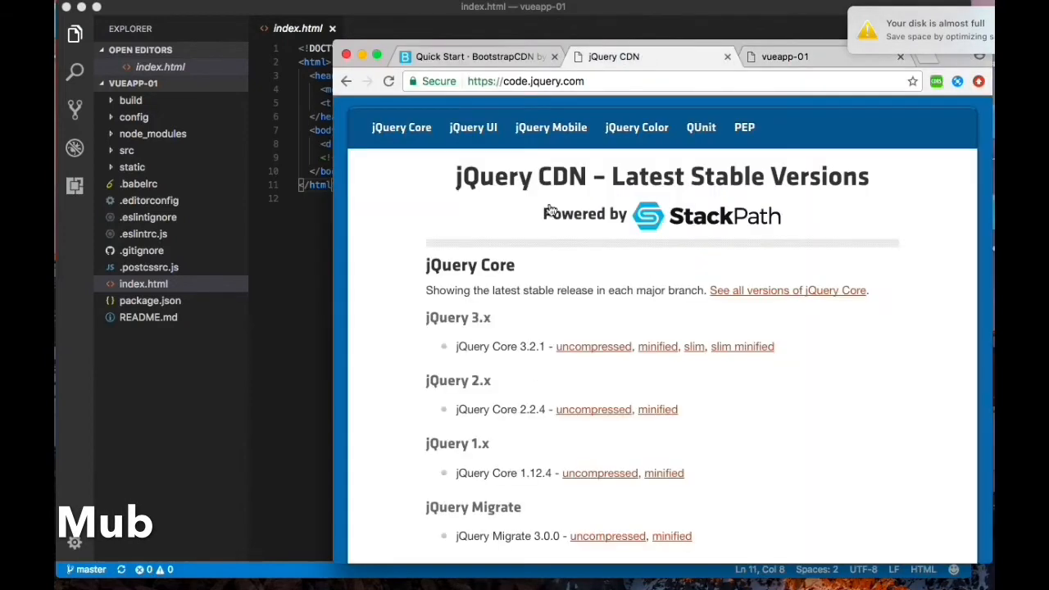
mouse_move(622, 319)
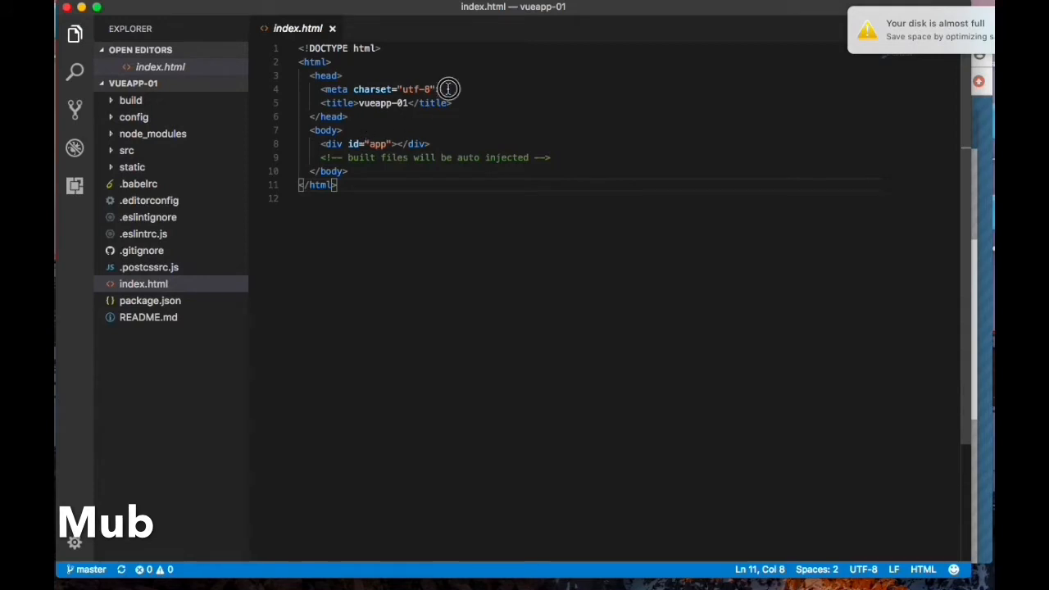
click(446, 88)
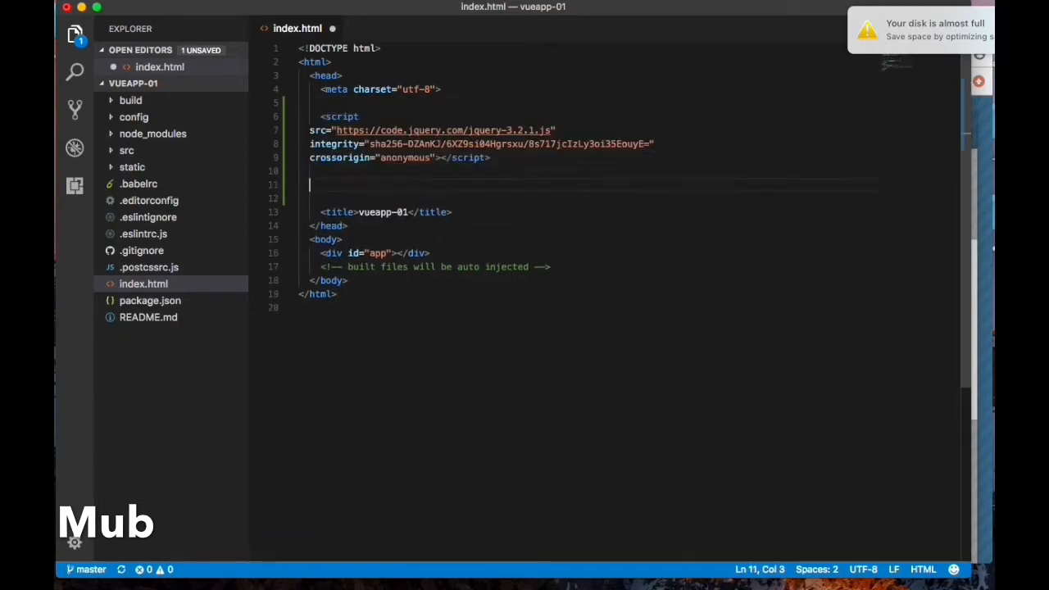
click(515, 573)
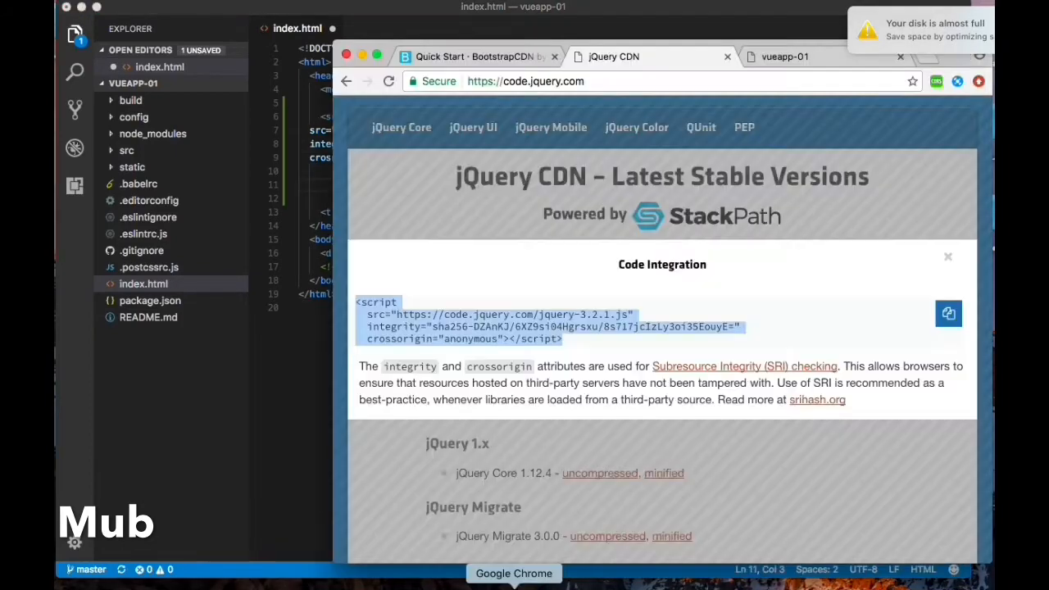
Step: Copy the Complete JavaScript bootstrap.min.js link from the BootstrapCDN quick start page
click(474, 56)
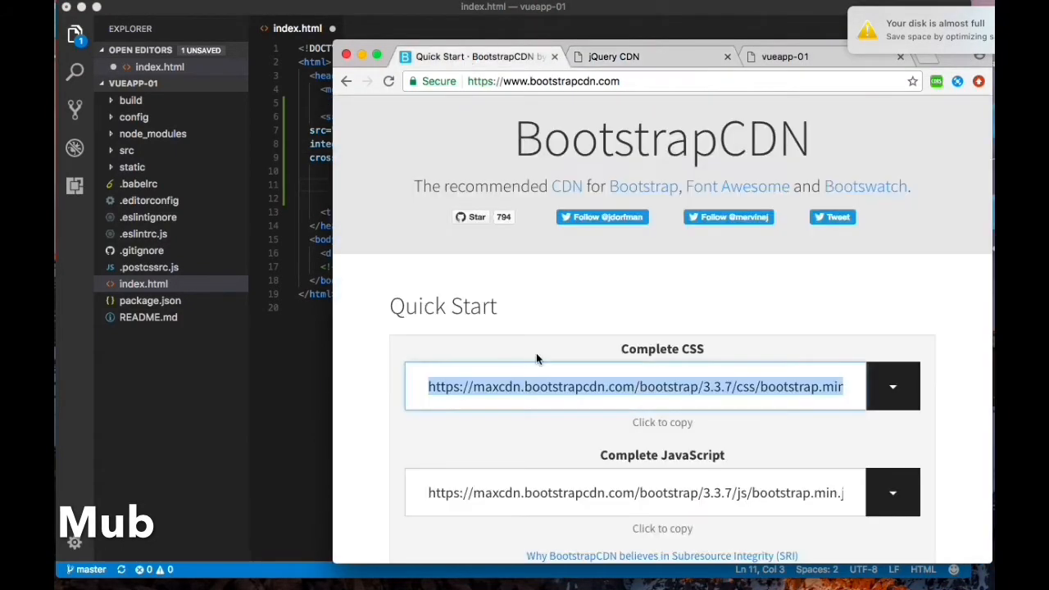
scroll(down, 3)
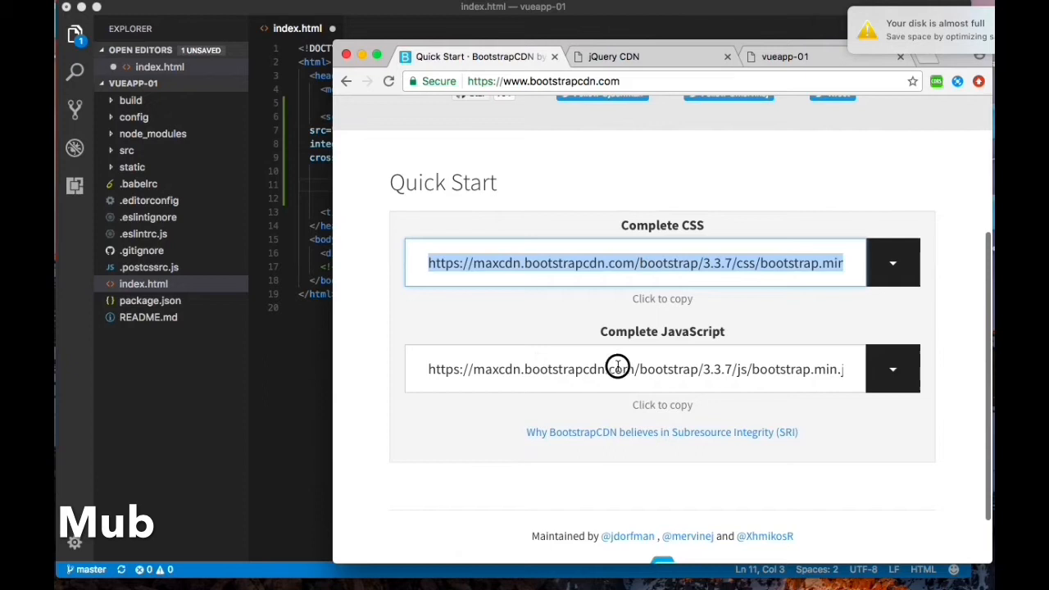
click(617, 368)
text(<)
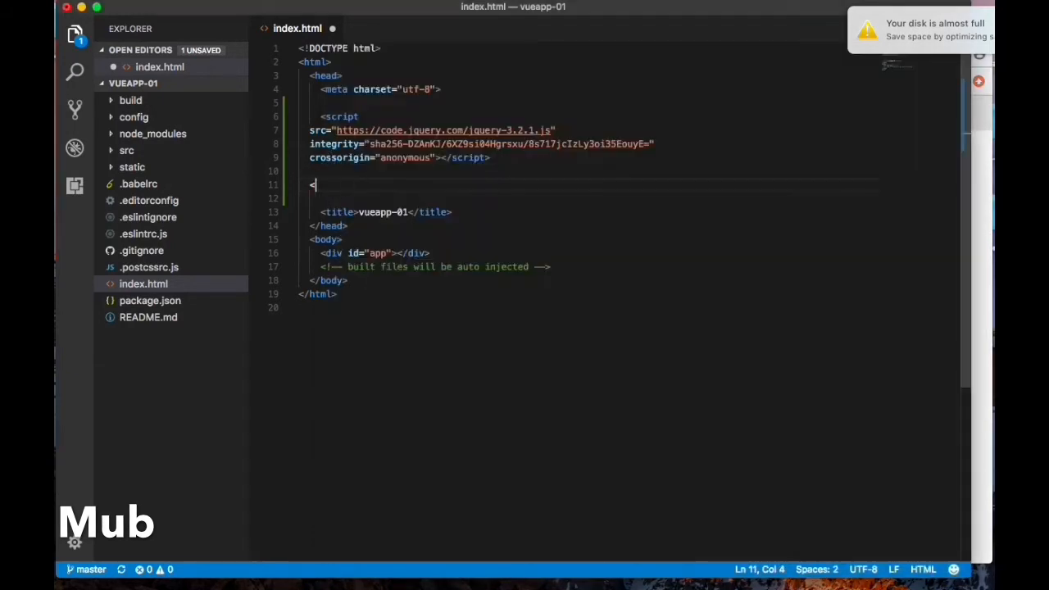
Step: Add a script tag loading Bootstrap 3.3.7 bootstrap.min.js below the jQuery script
text(scr)
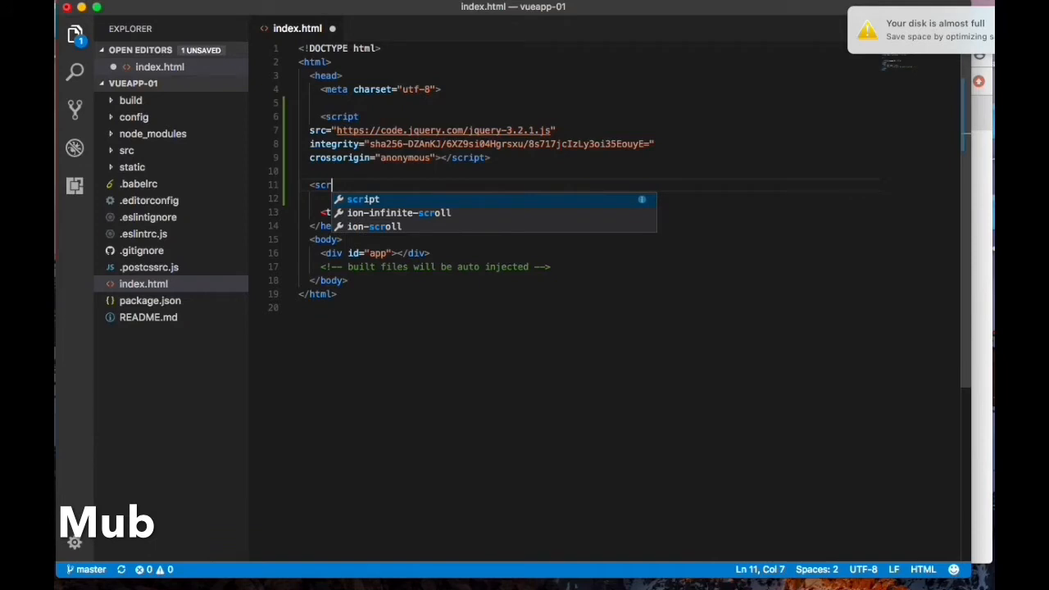
text(ipt src=")
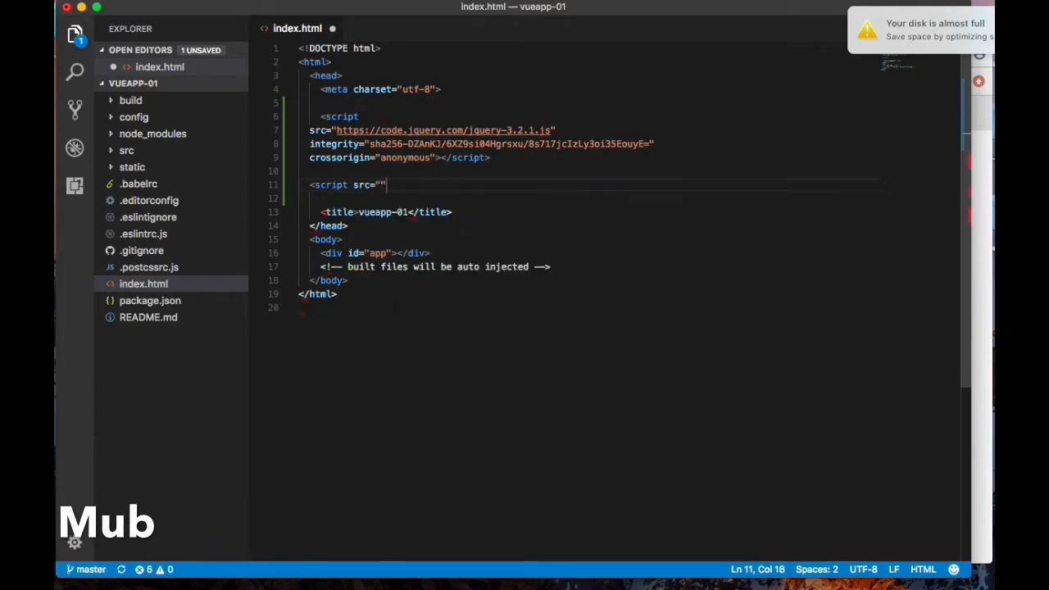
text(https://maxcdn.bootstrapcdn.com/bootstrap/3.3.7/js/bootstrap.min.js)
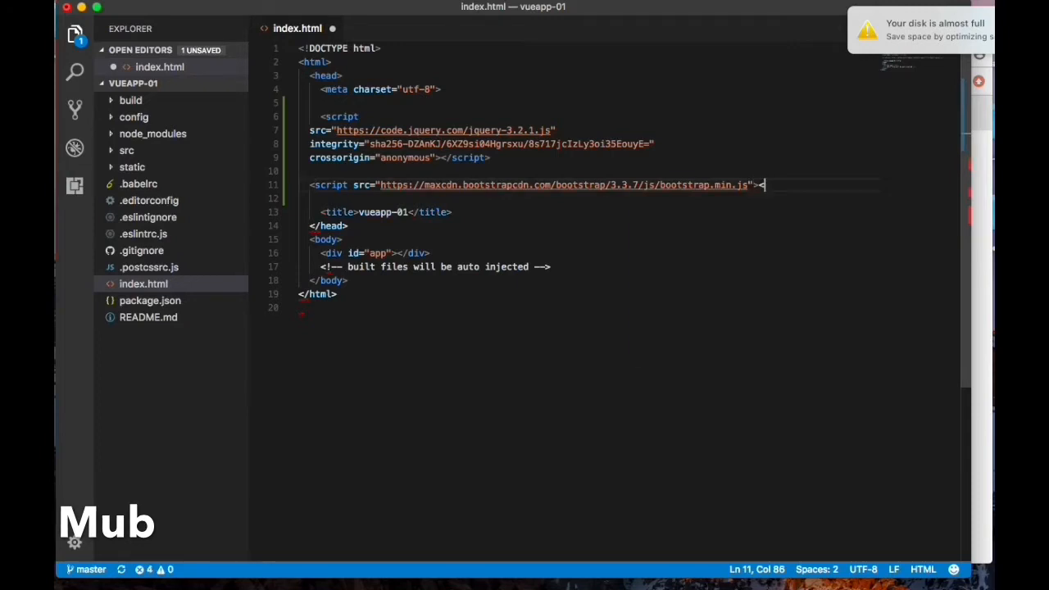
text(/script>)
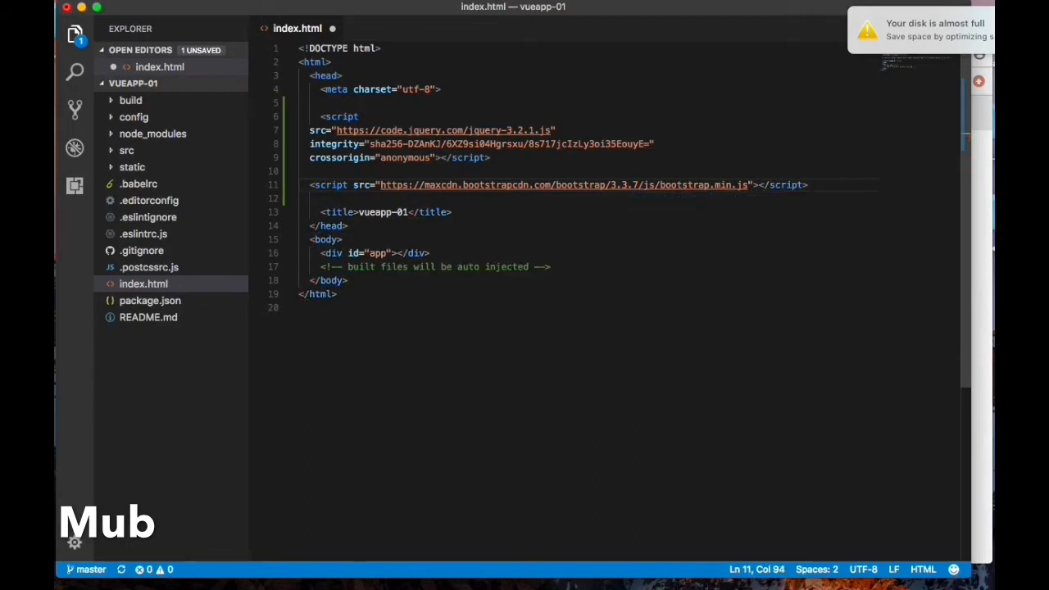
click(308, 102)
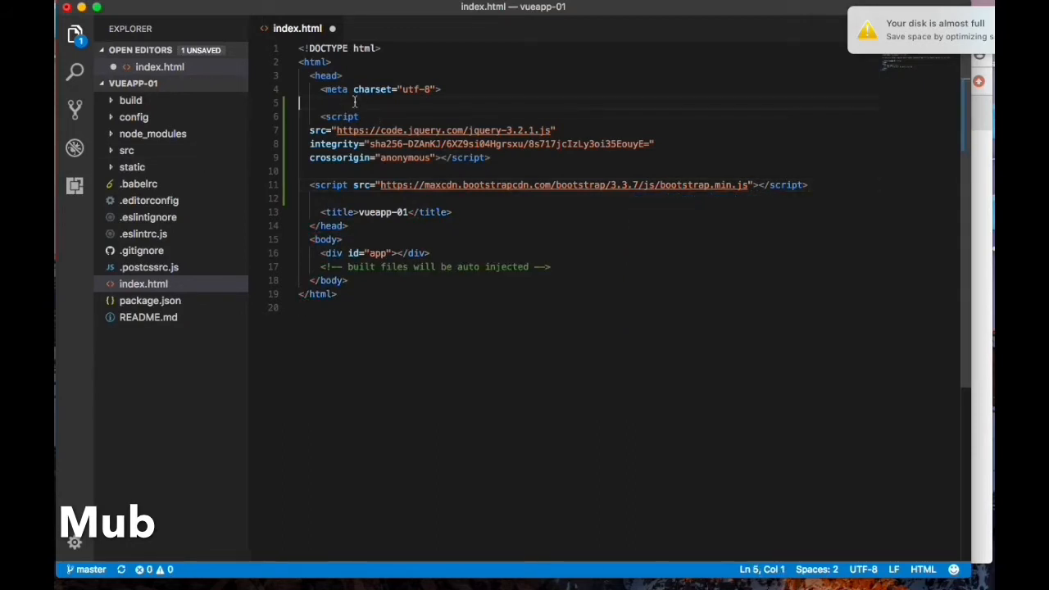
Step: Add a link rel="stylesheet" with the Bootstrap 3.3.7 CDN URL at the top of the head
key(Enter)
text(<link)
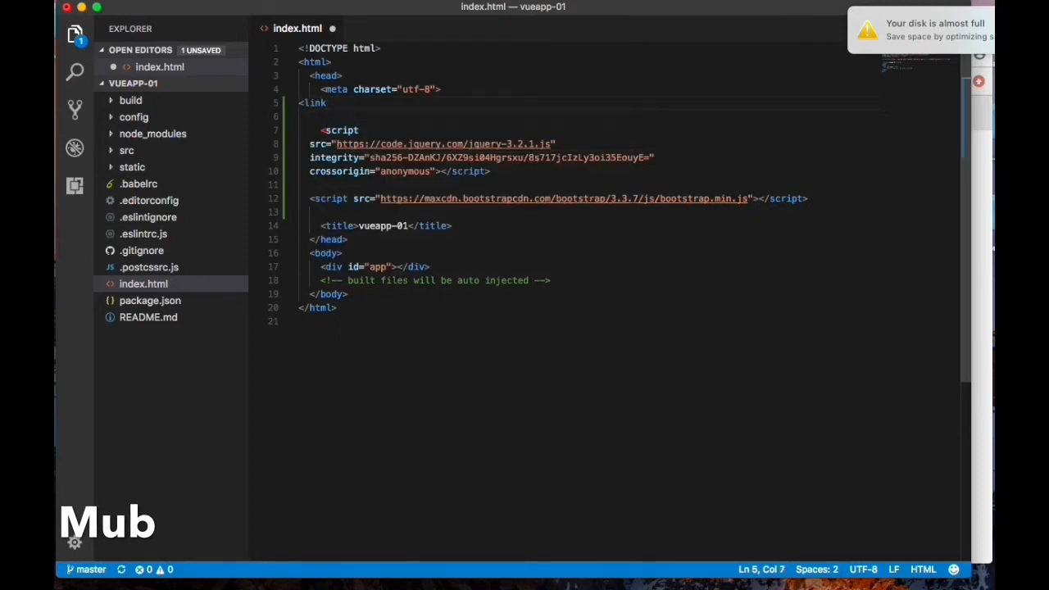
text(rel)
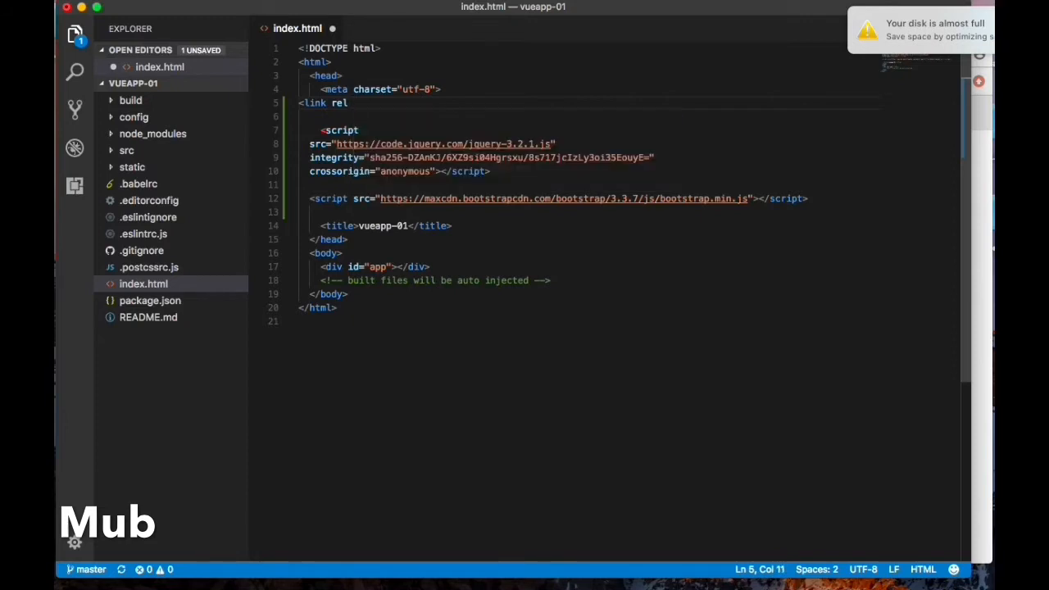
text(="")
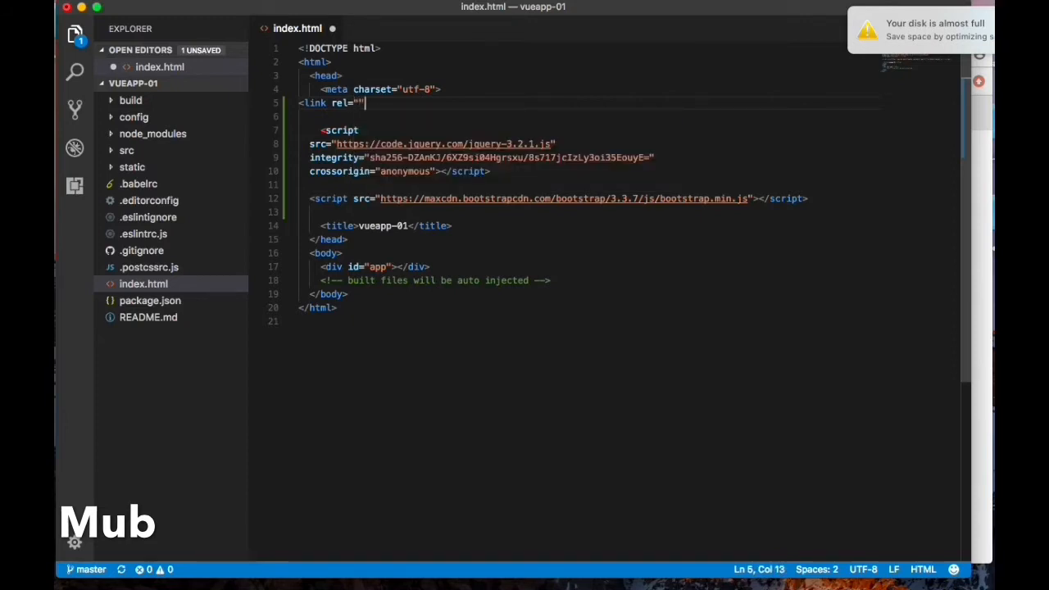
text(sty)
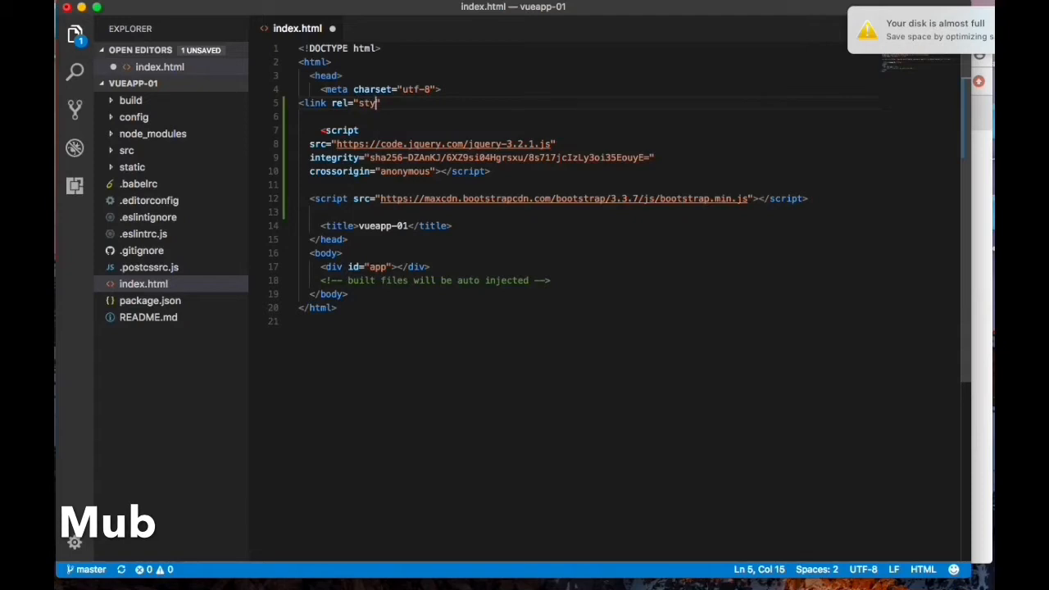
text(lesheet)
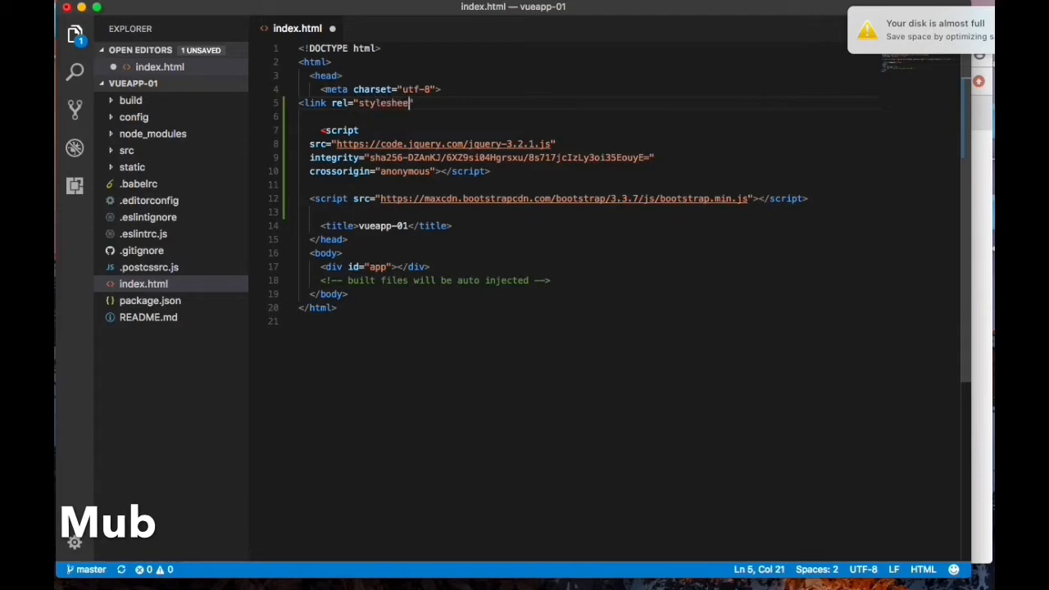
text(")
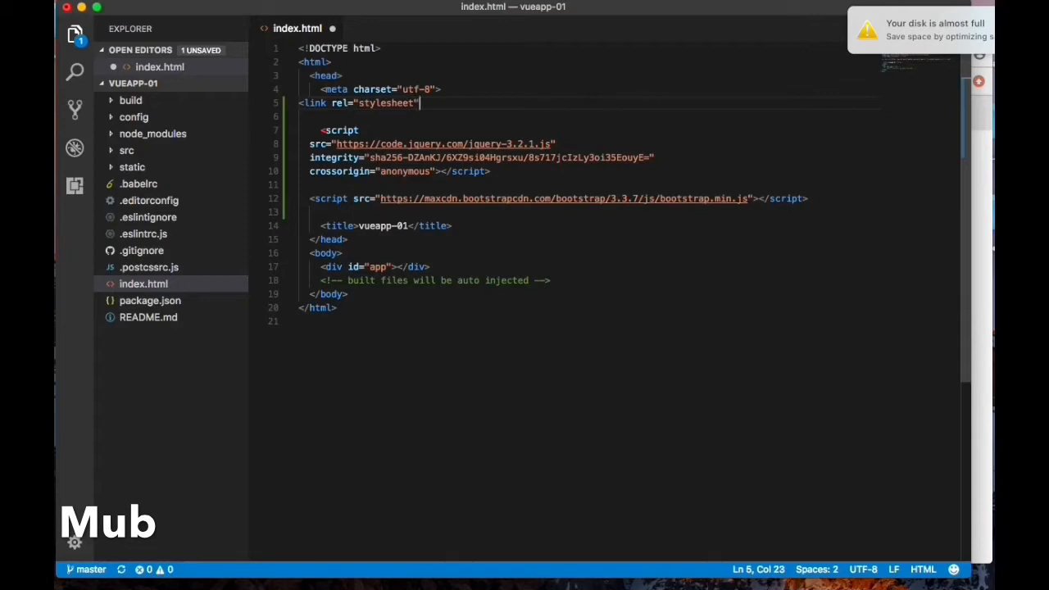
text(href=)
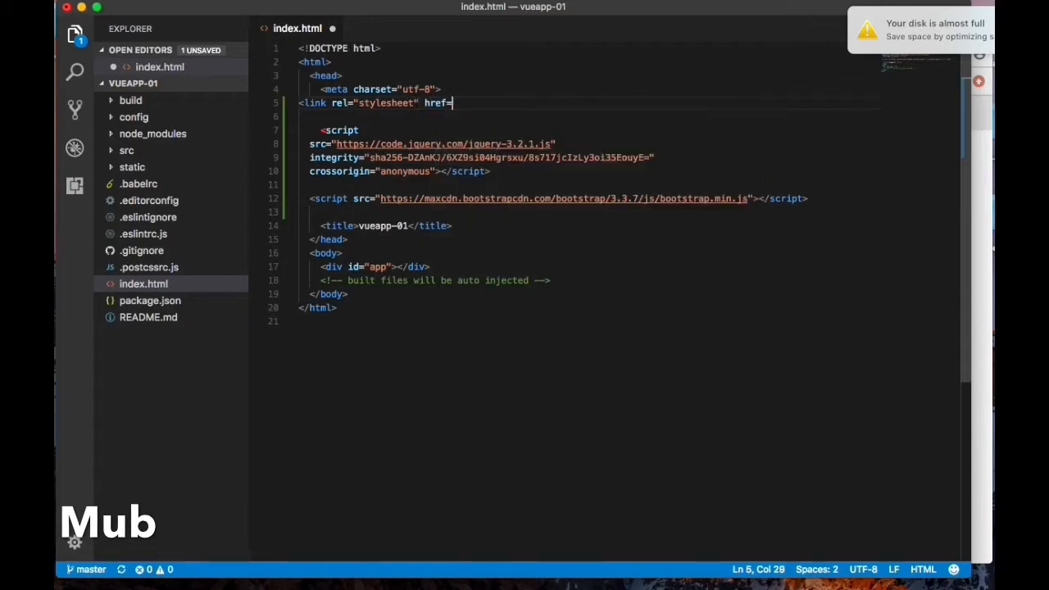
text("")
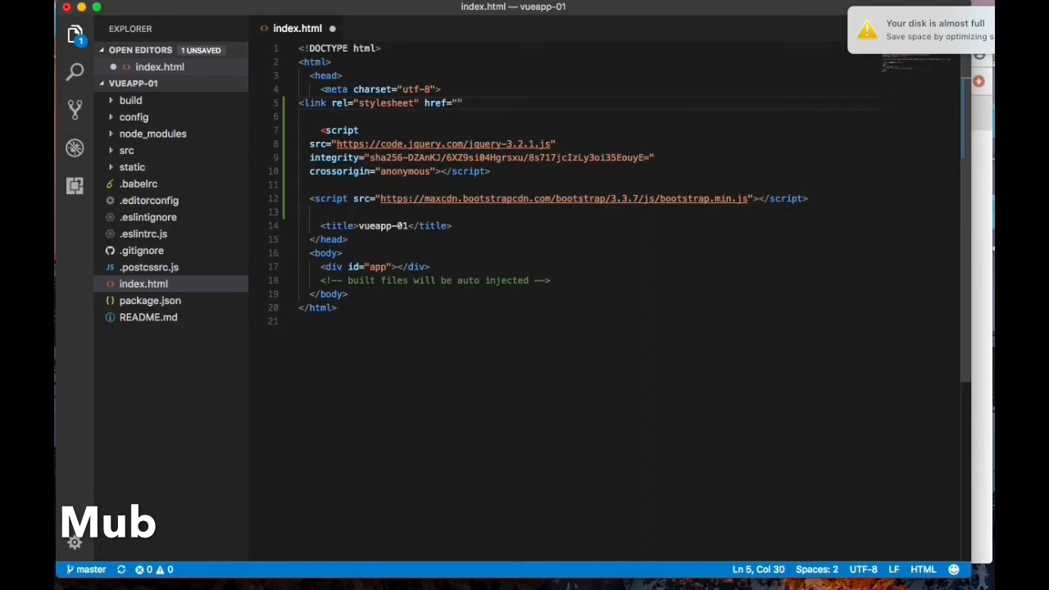
text(https://maxcdn.bootstrapcdn.com/bootstrap/3.3.7/js/bootstrap.min.js)
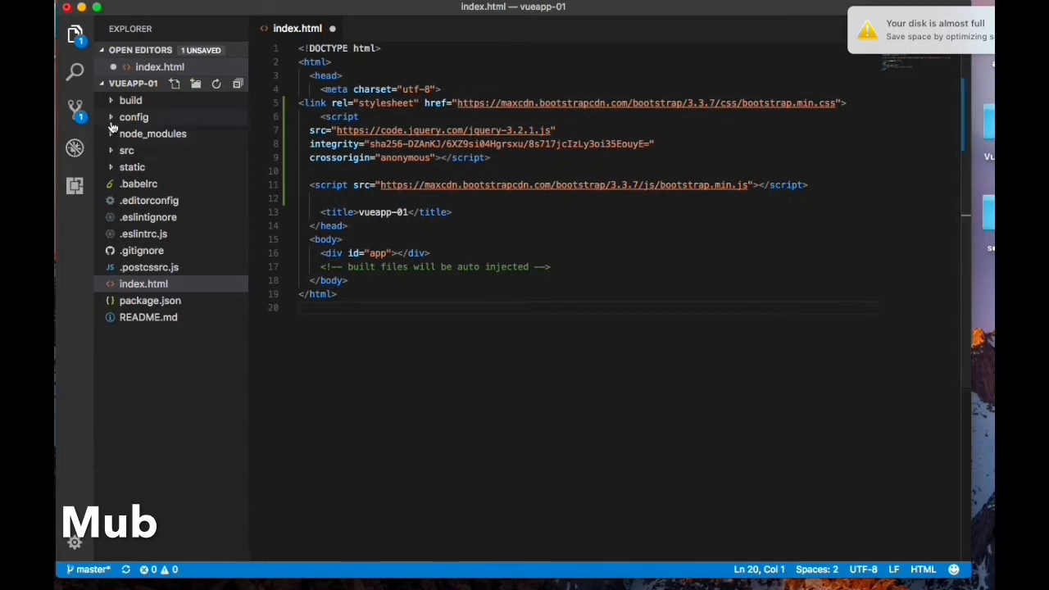
Step: Open src/components/Hello.vue and clear the hello div and Hello Mub heading from its template
click(127, 150)
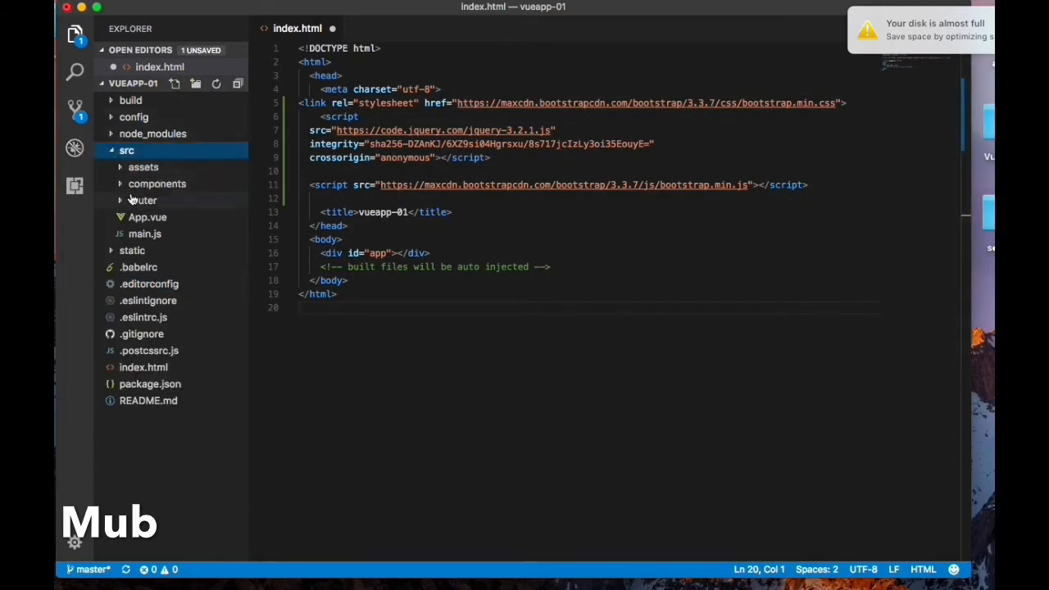
click(157, 184)
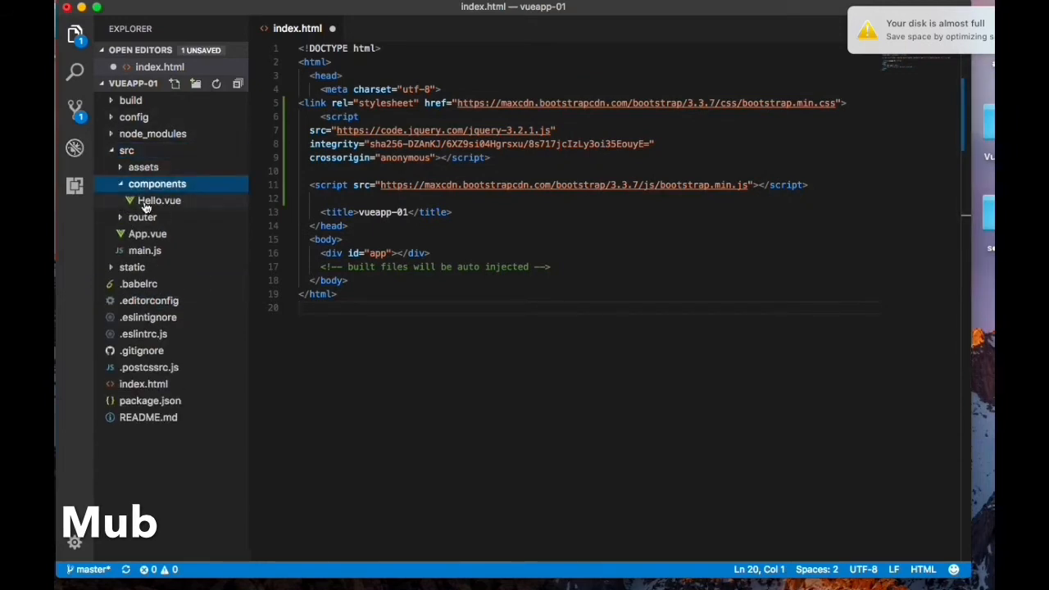
click(159, 200)
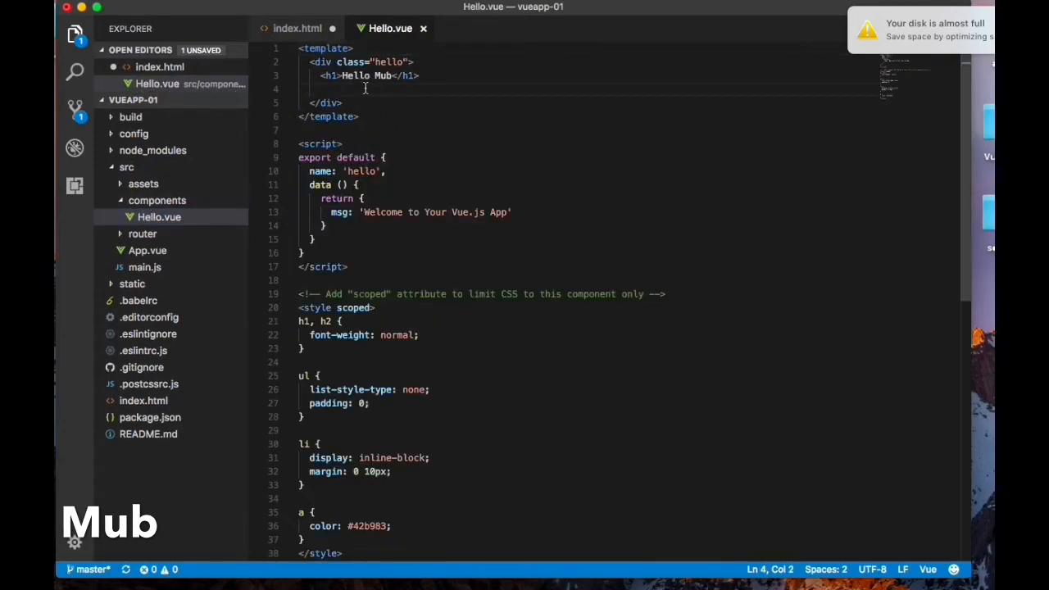
click(328, 75)
text(<di)
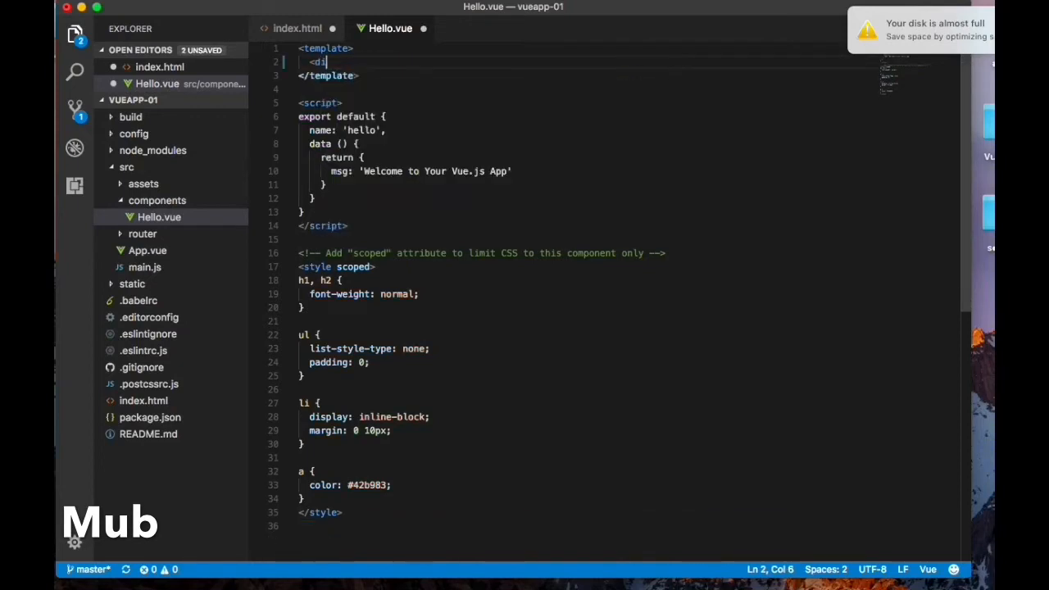
Step: Write an empty div with class "container" inside the template, spaced open for content
text(v class="container">)
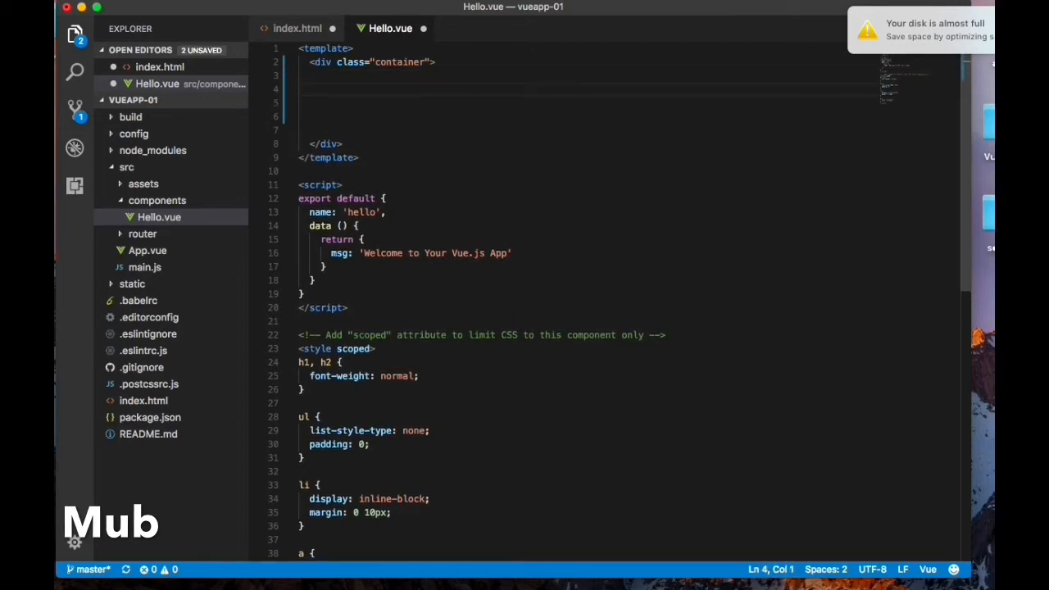
click(336, 88)
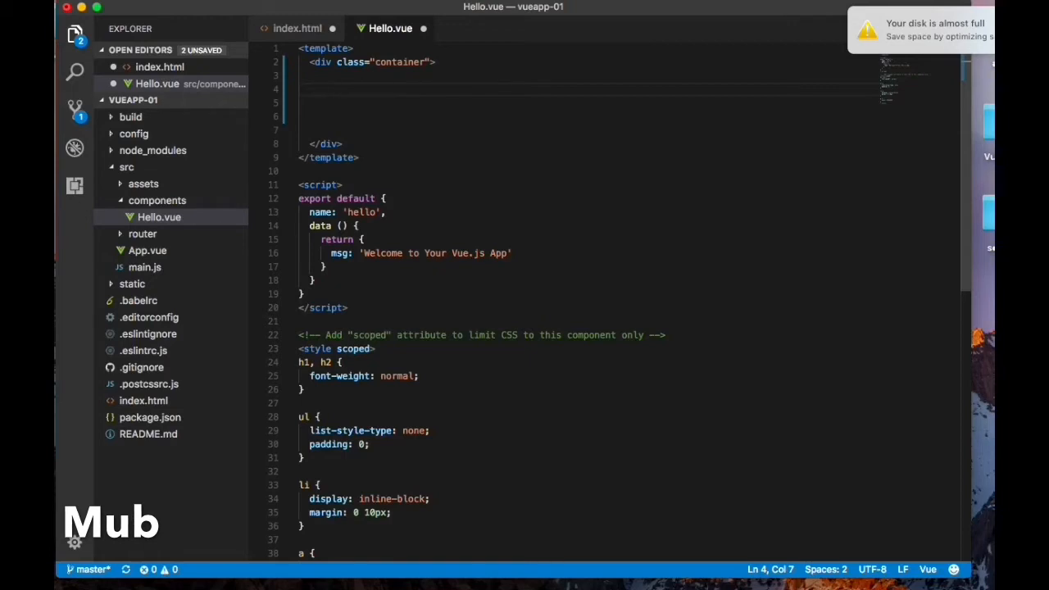
Step: Inside the container, add a form holding a div with class "well"
text(<)
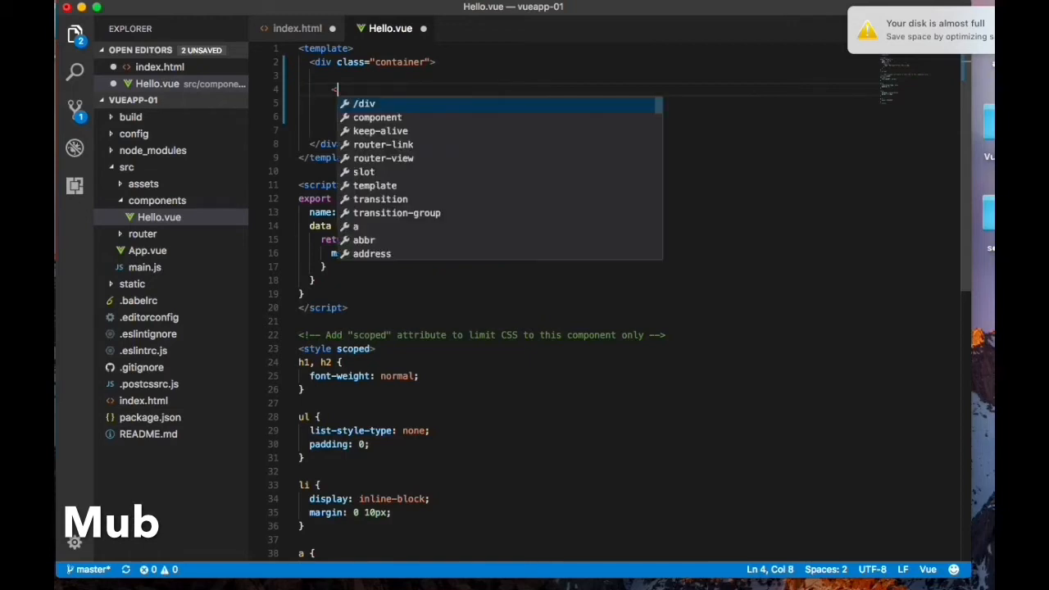
text(form>)
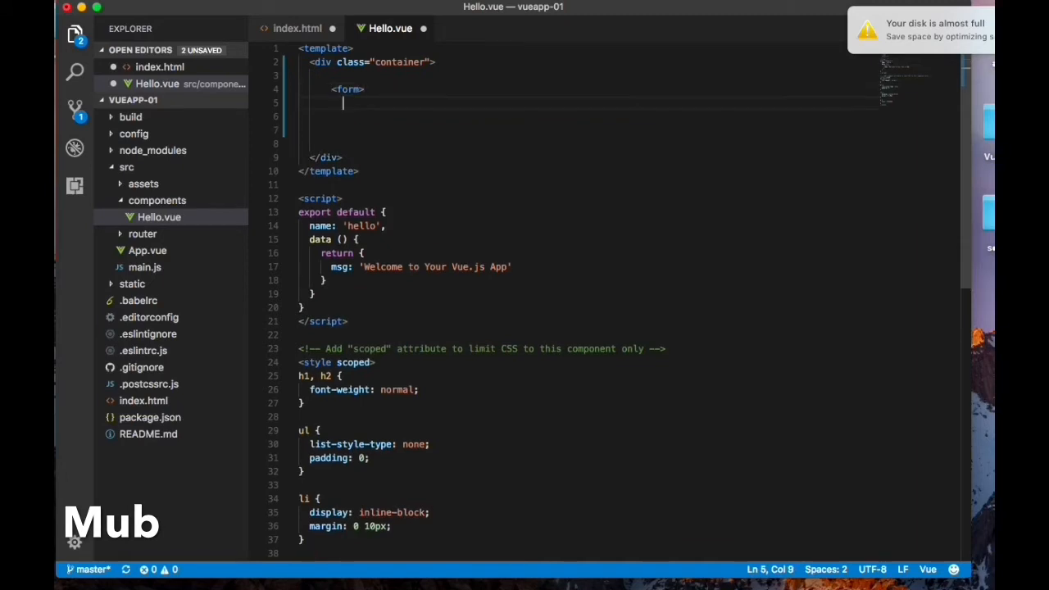
text(</form>)
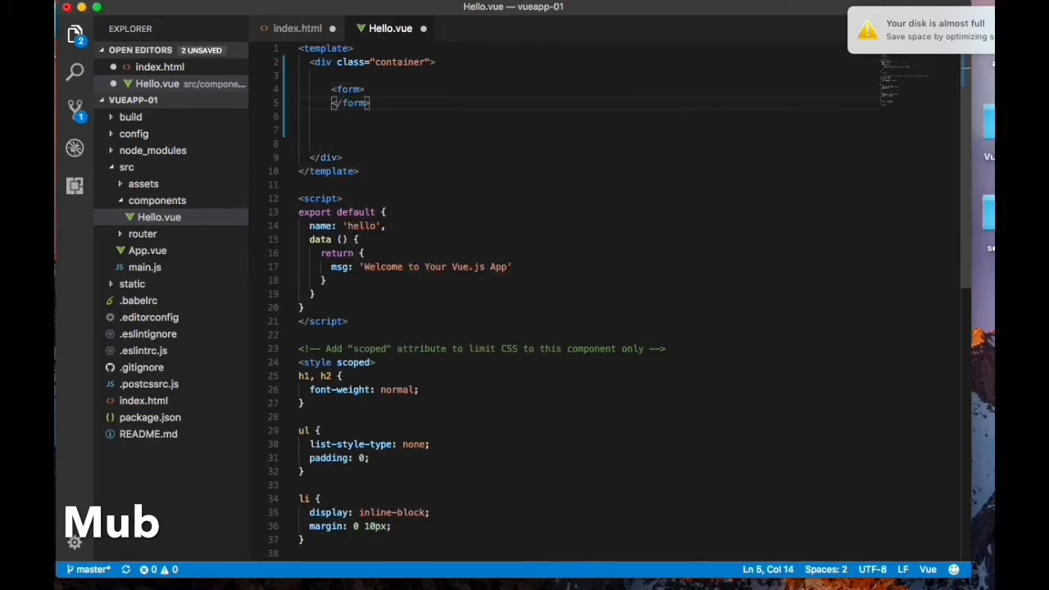
key(enter)
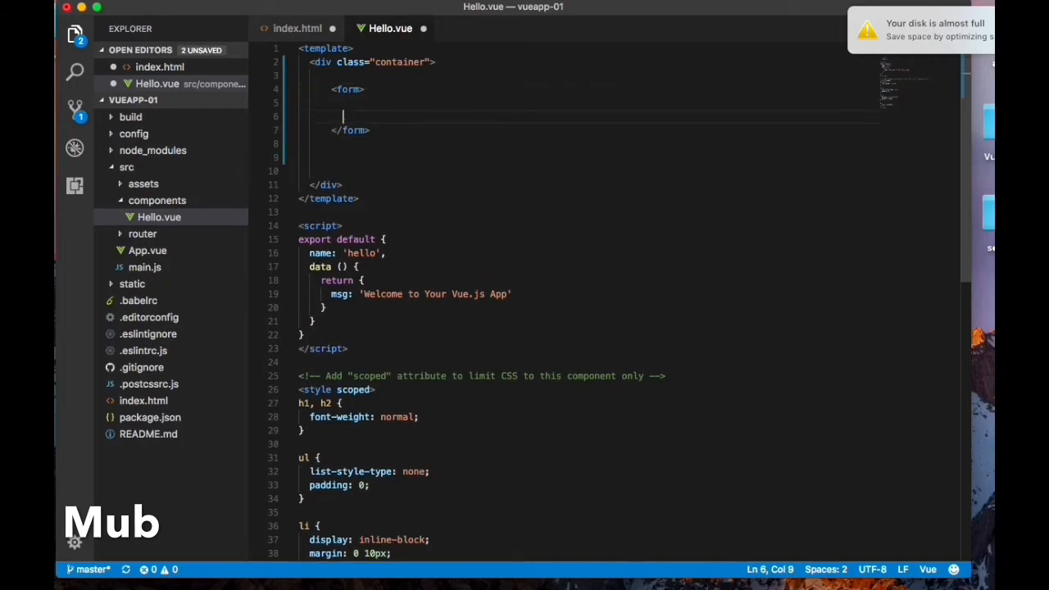
text(<div classs)
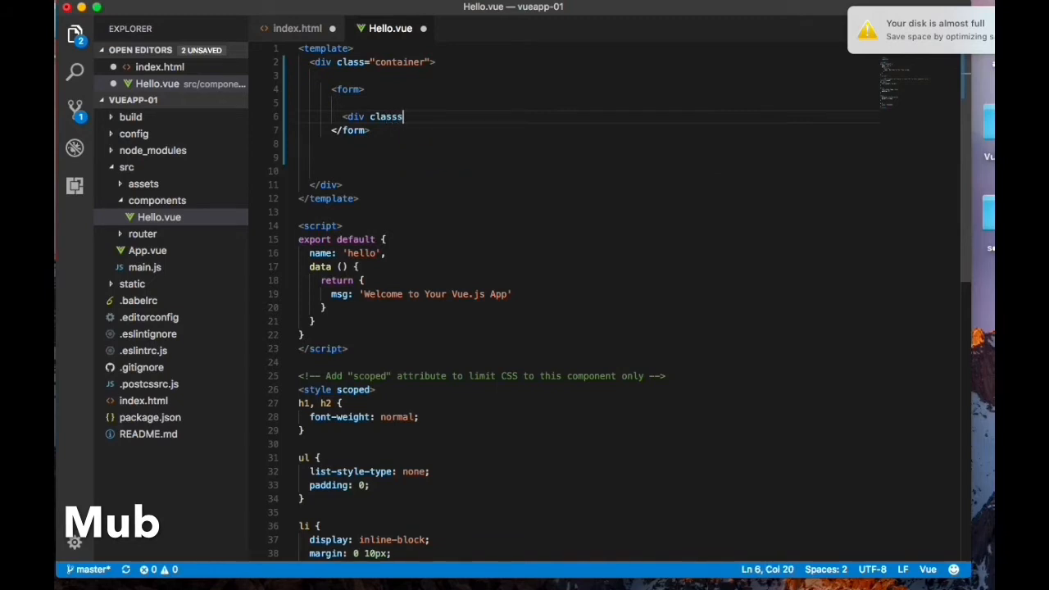
text(=well)
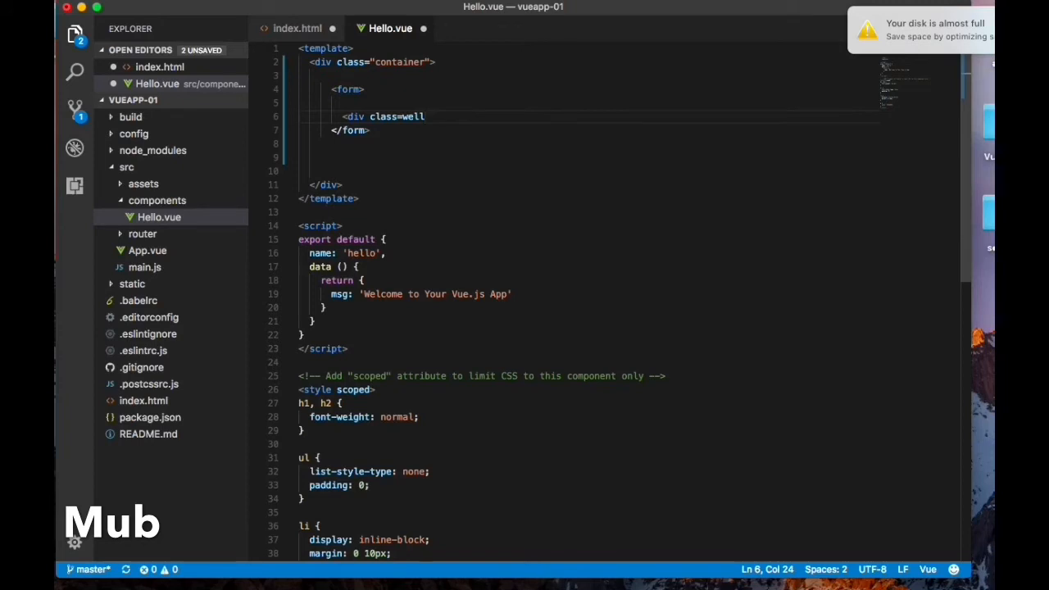
text(")
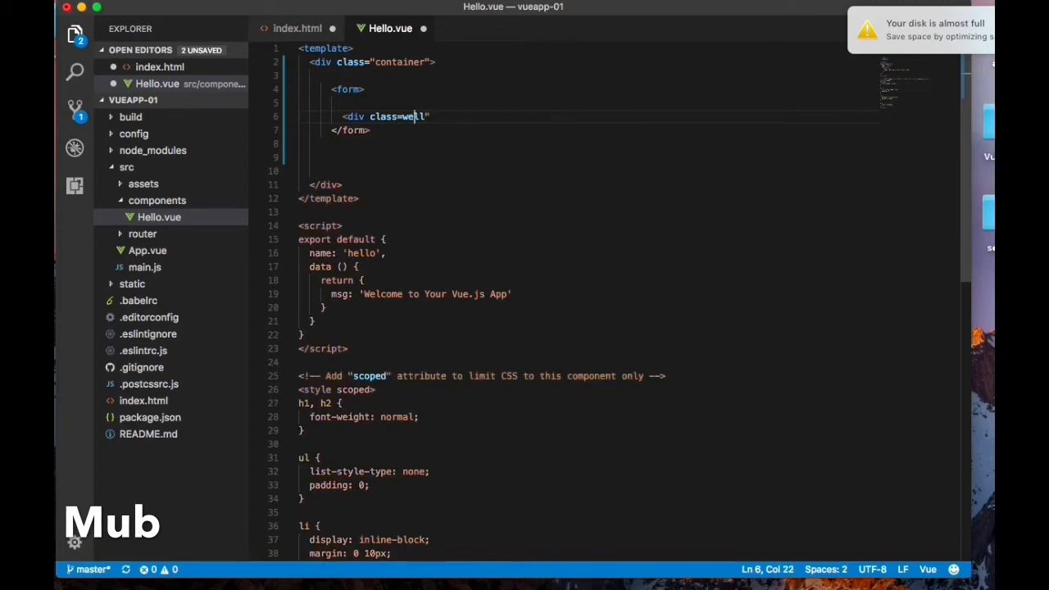
text(l")
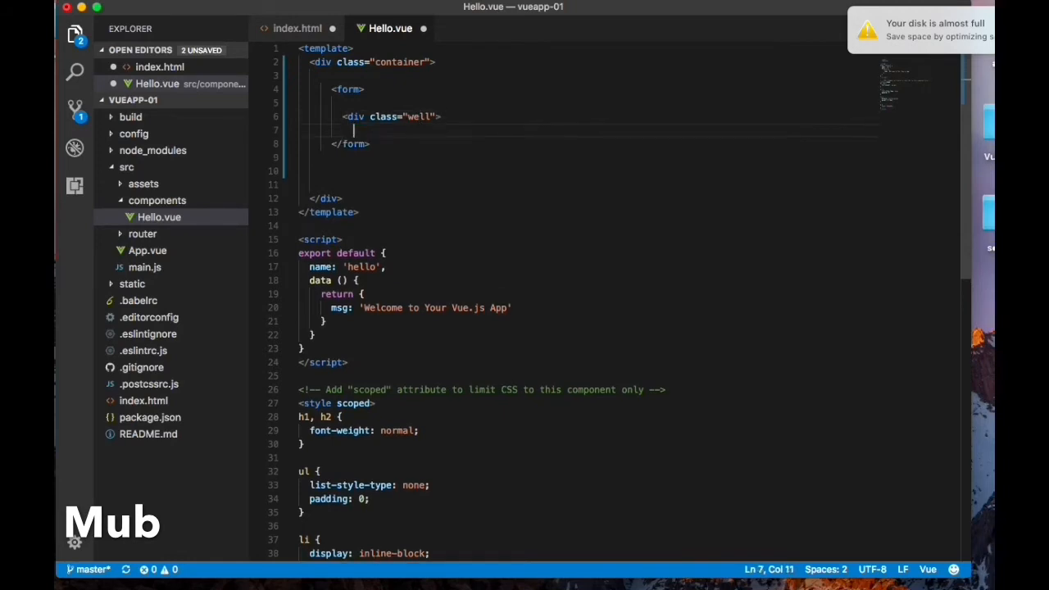
text(</div>)
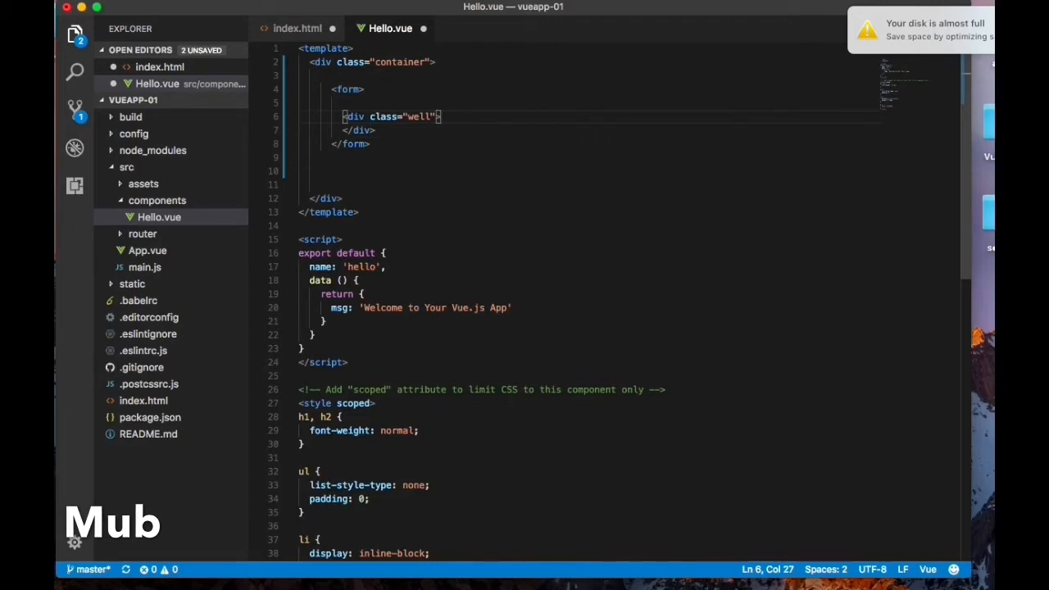
Step: Inside the well, add an h4 "Add User" heading and an empty form-group div
text(<h4>)
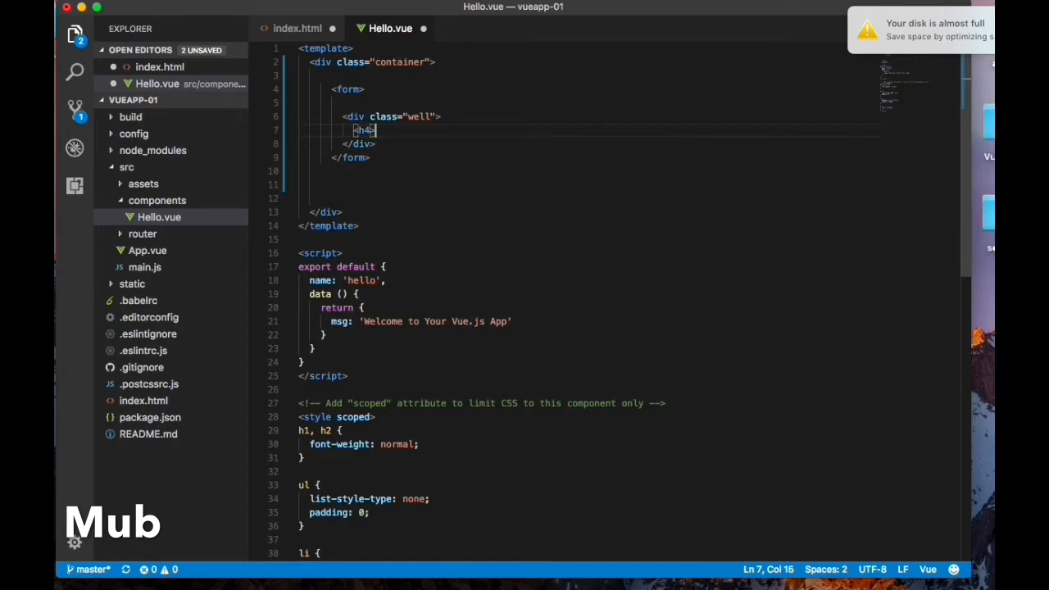
text(ADD)
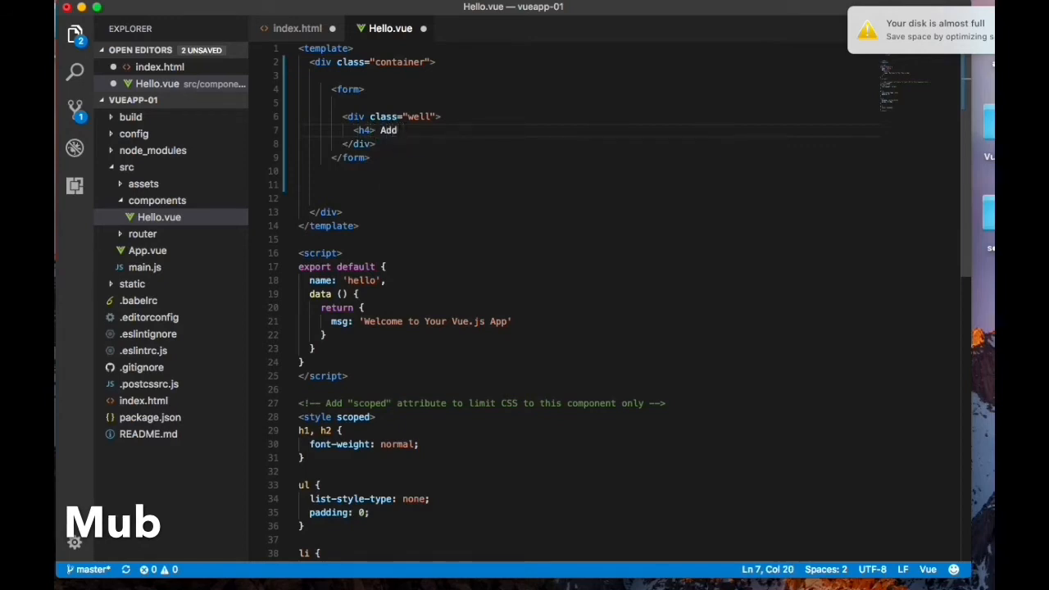
text(User)
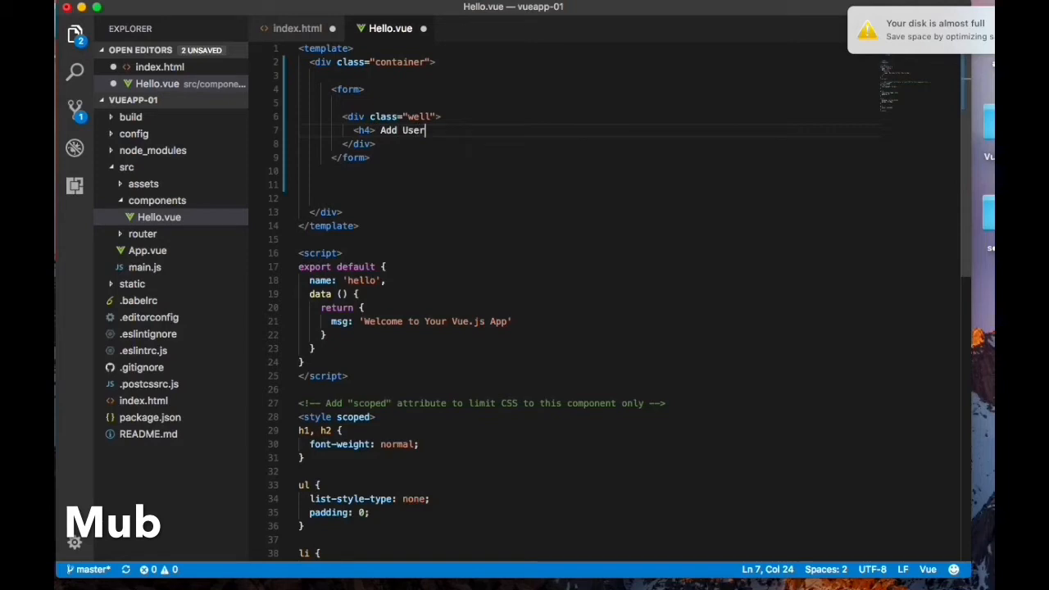
text(</h4>)
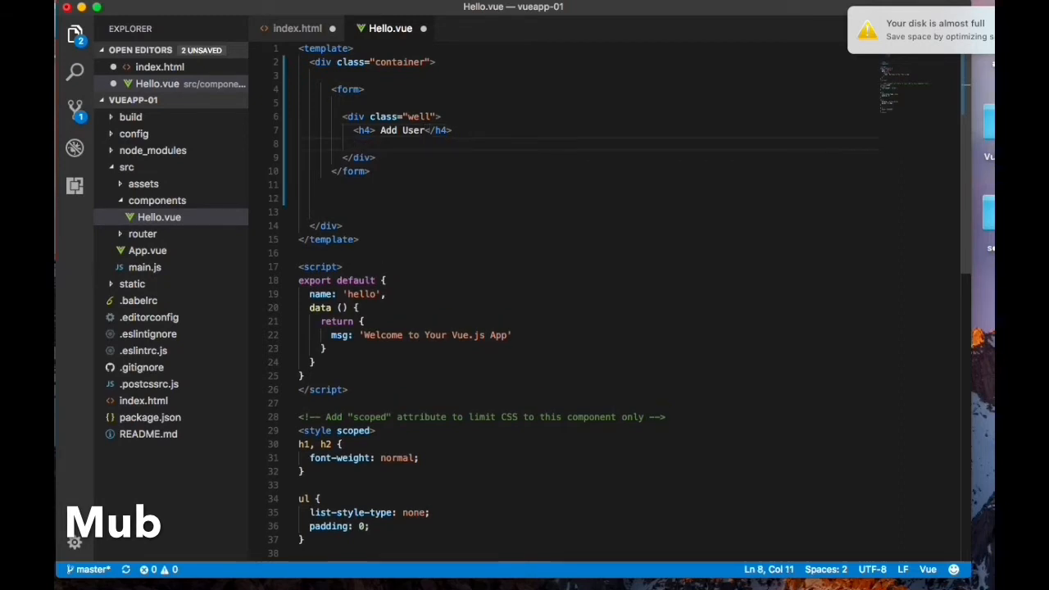
text(<div)
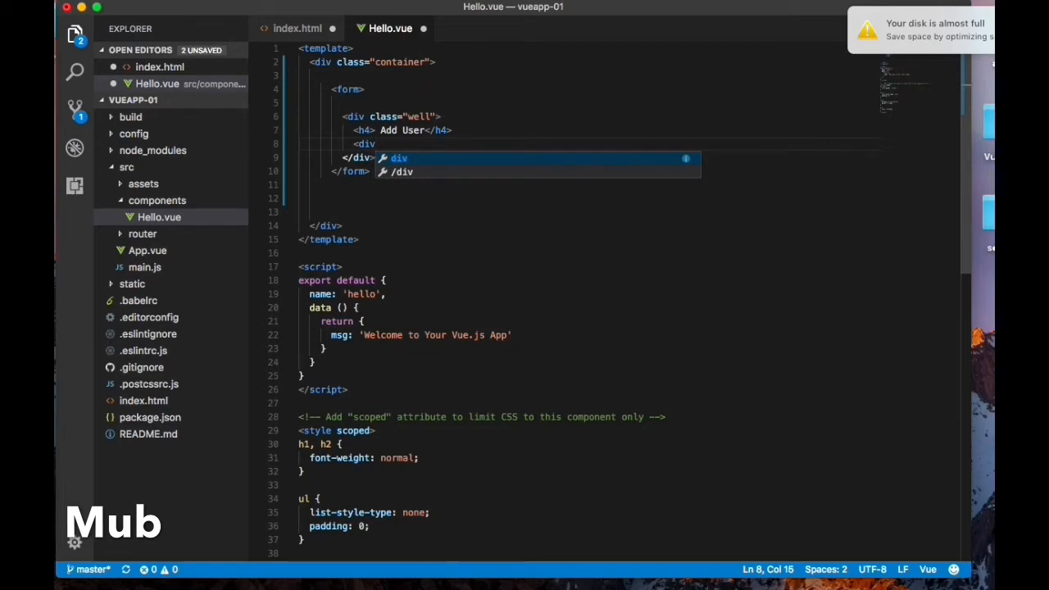
text(class="form-gro)
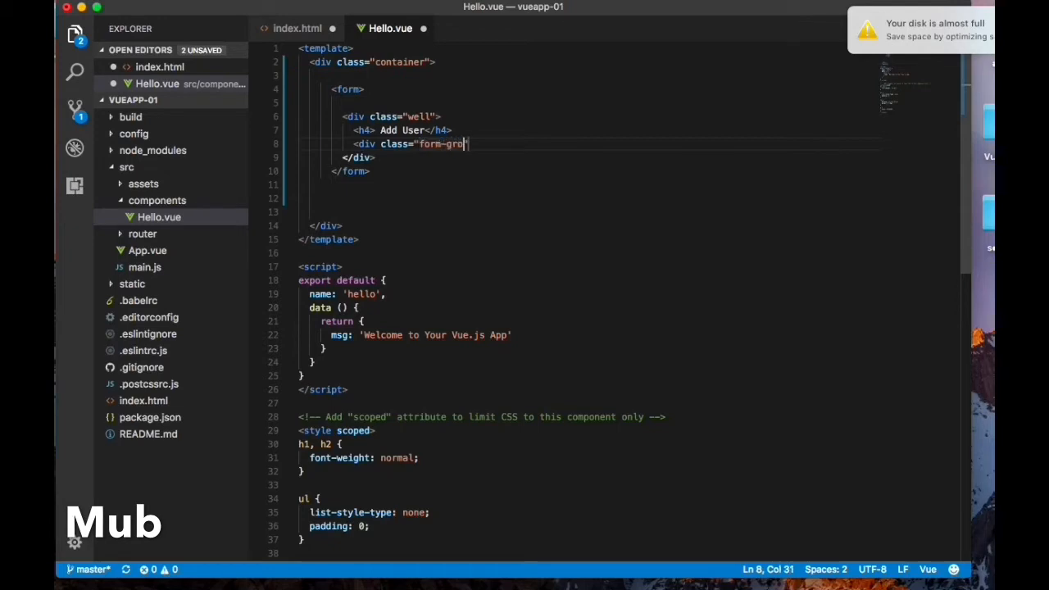
text(up")
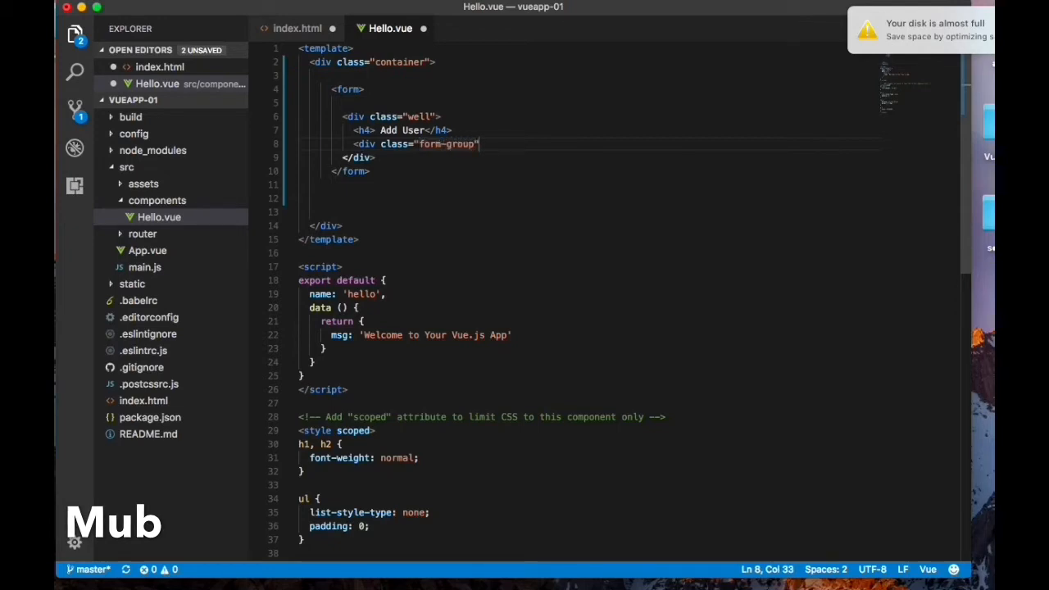
text(")
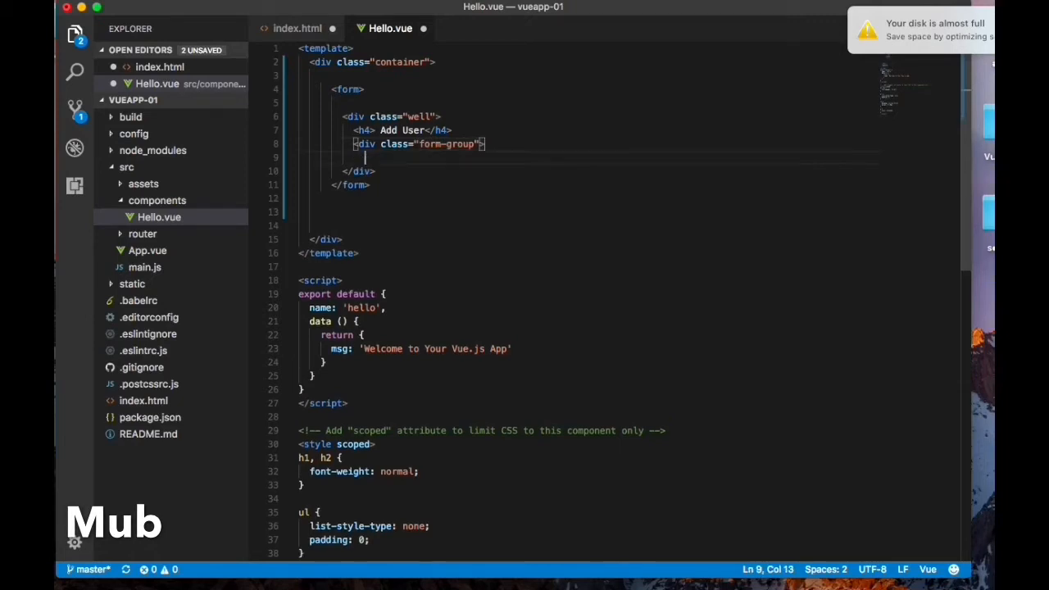
text(</div>)
text(<labvel)
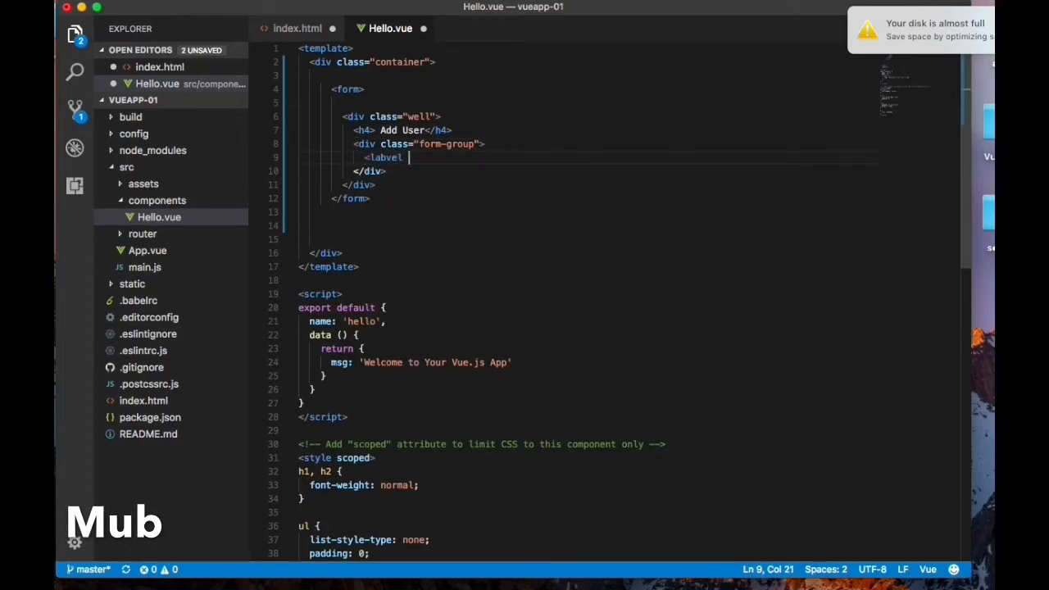
Step: Add a label with class "pull-left" reading First Name inside the form-group
text(class="")
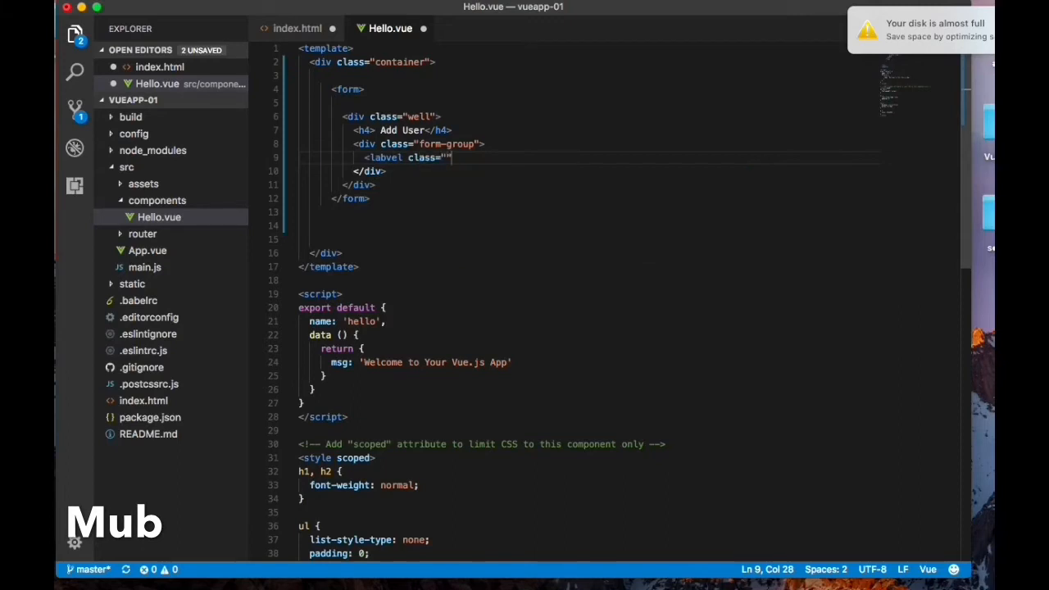
text(pull)
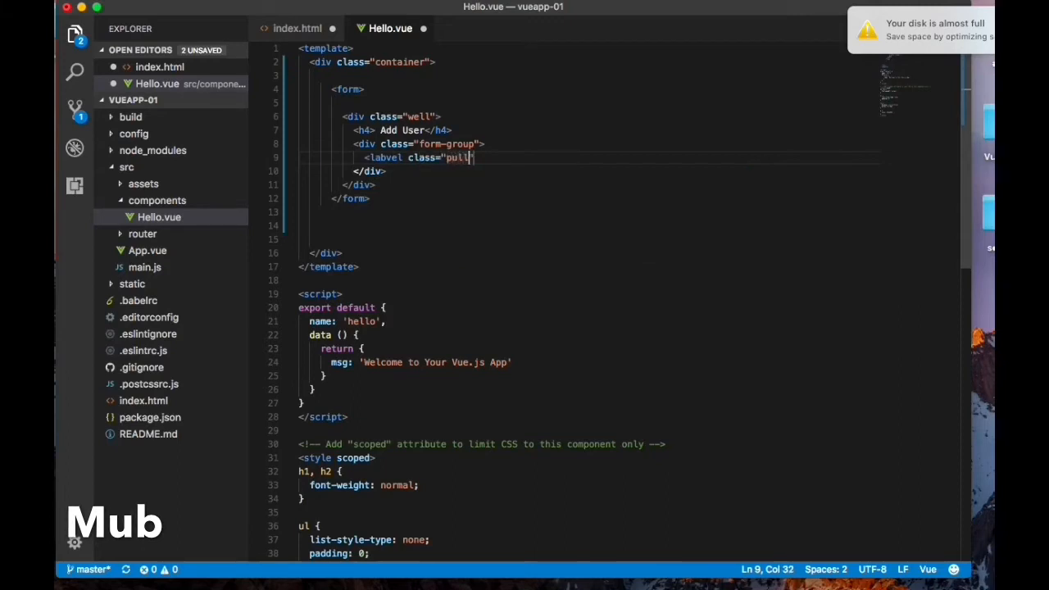
text(-left)
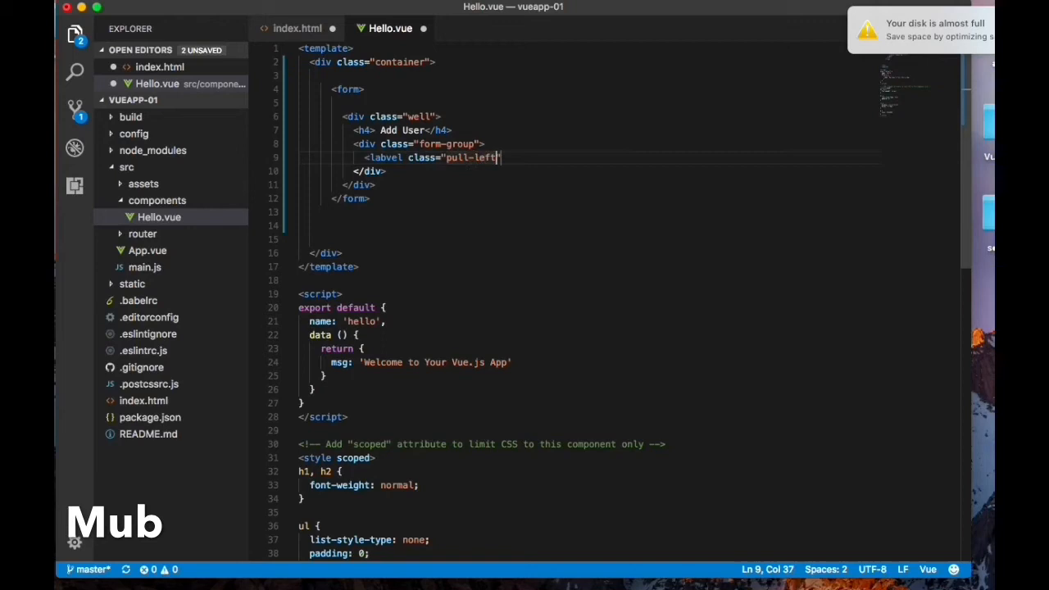
text(")
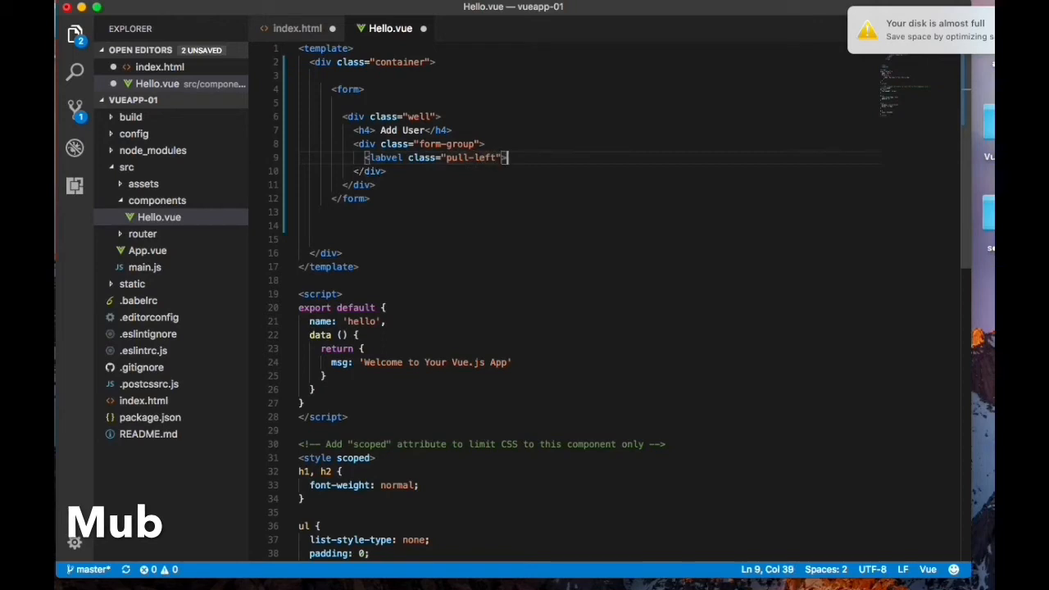
text(First)
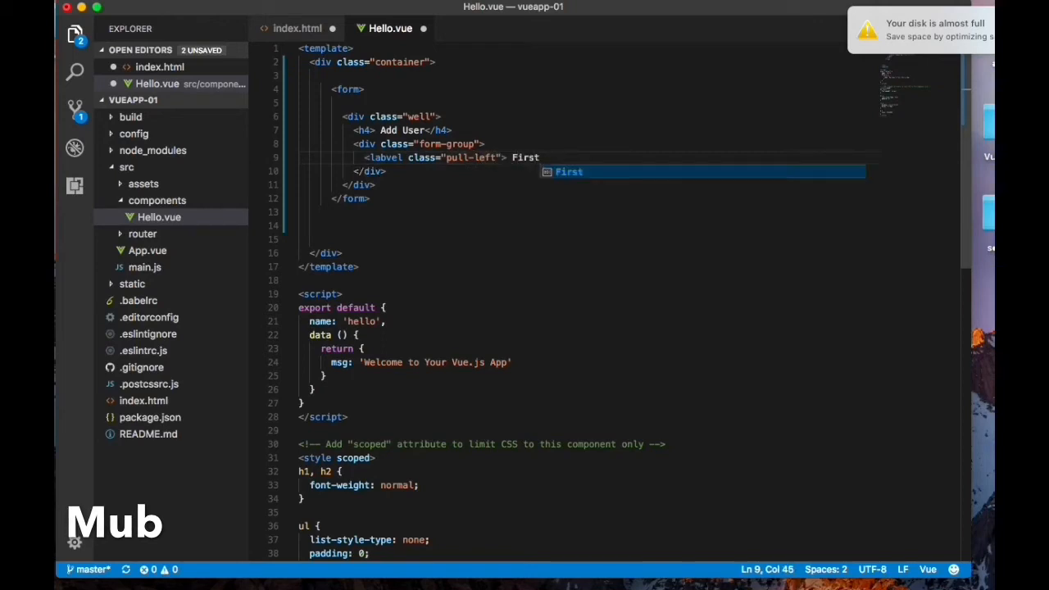
text(Name </labvel>)
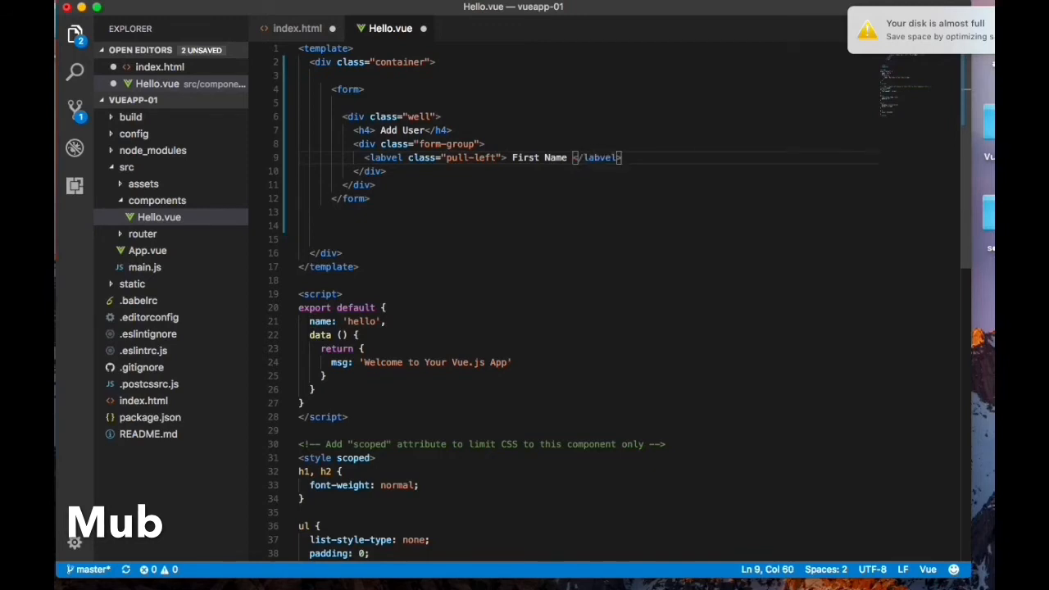
Step: Add an input with type text, class form-control and placeholder "First Name" under the label
text(<inpu)
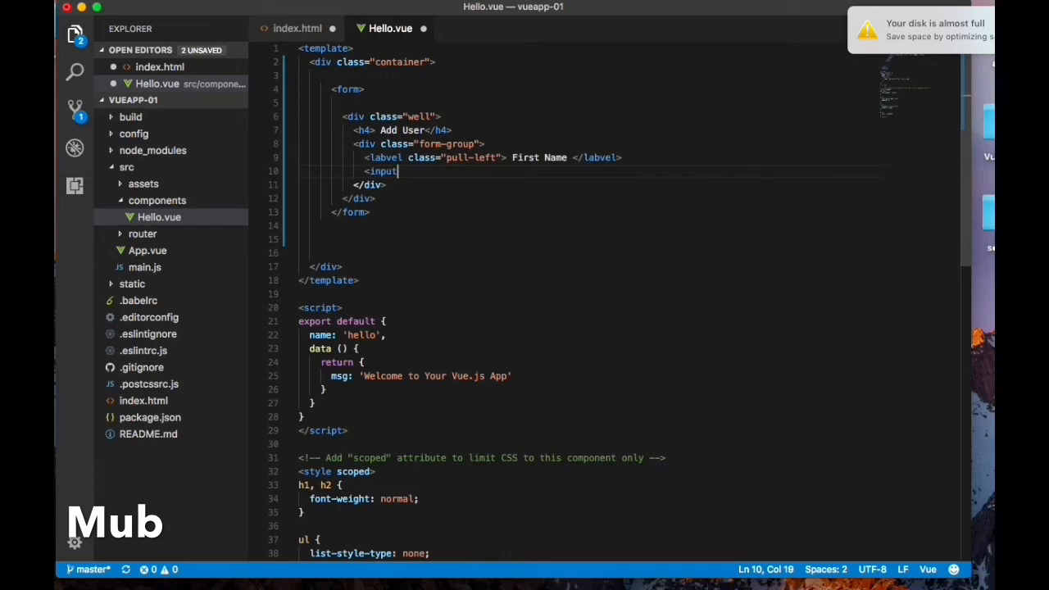
text(type="text")
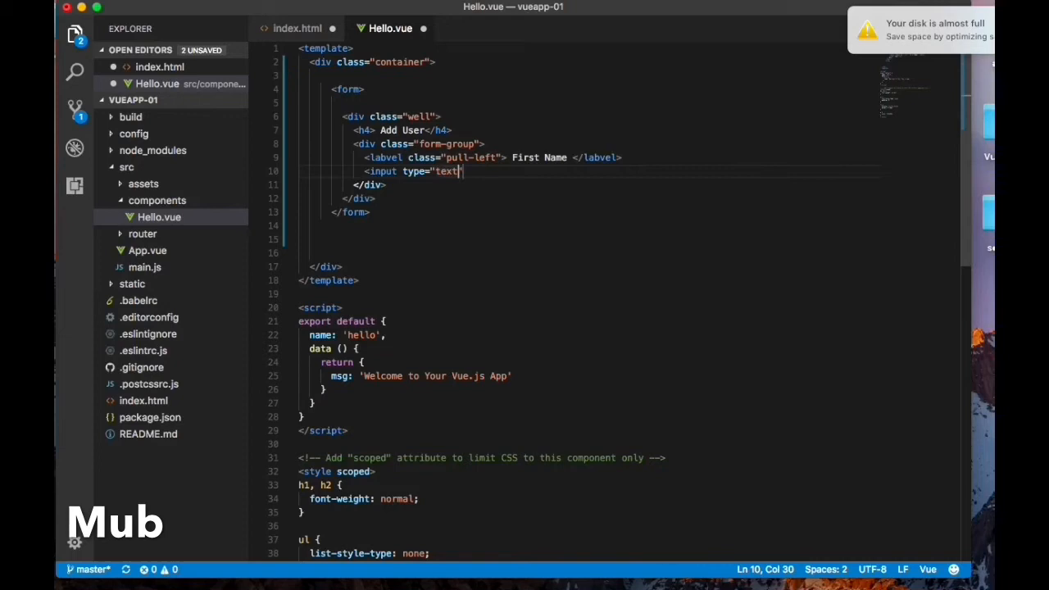
text(class=")
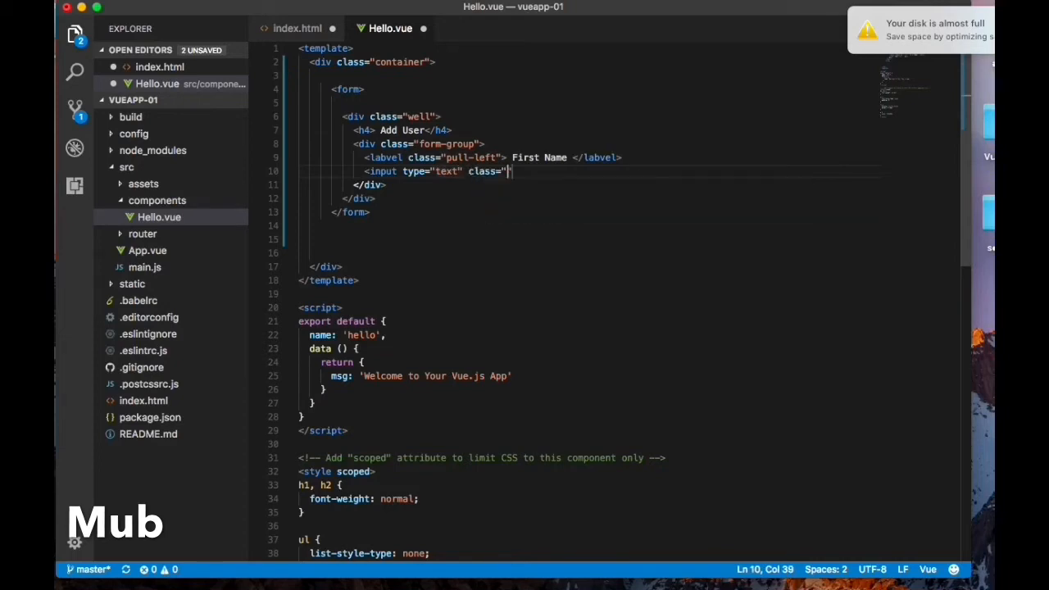
text(form)
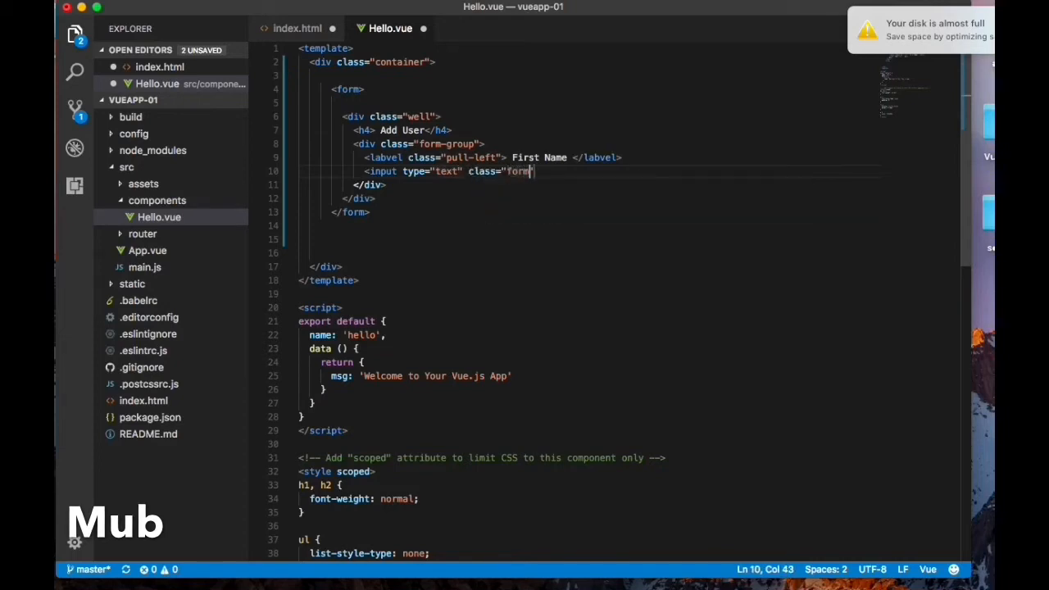
text(-c)
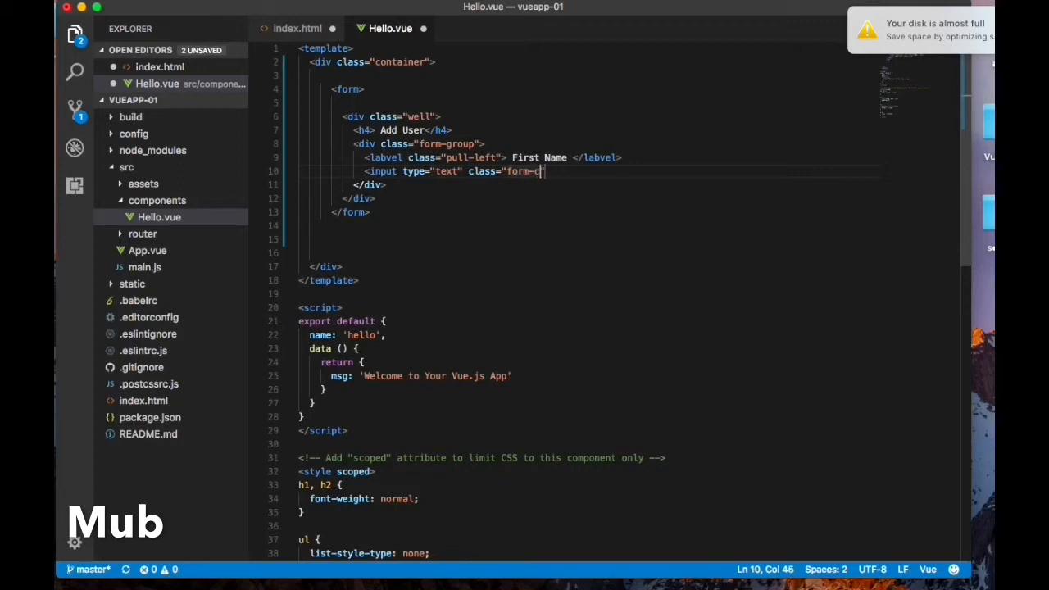
text(ontrol")
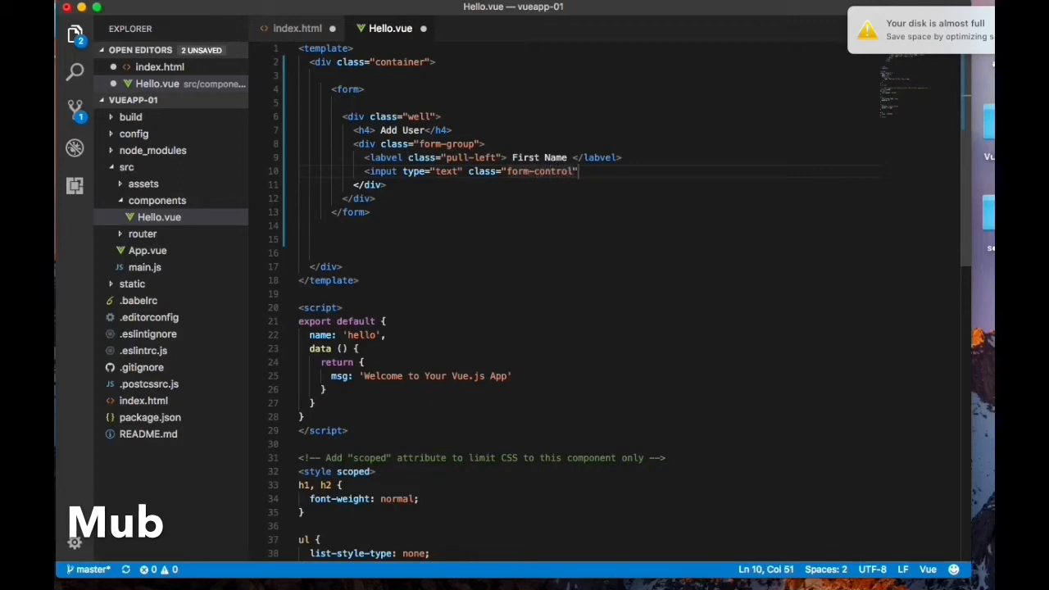
text(placeholder="F")
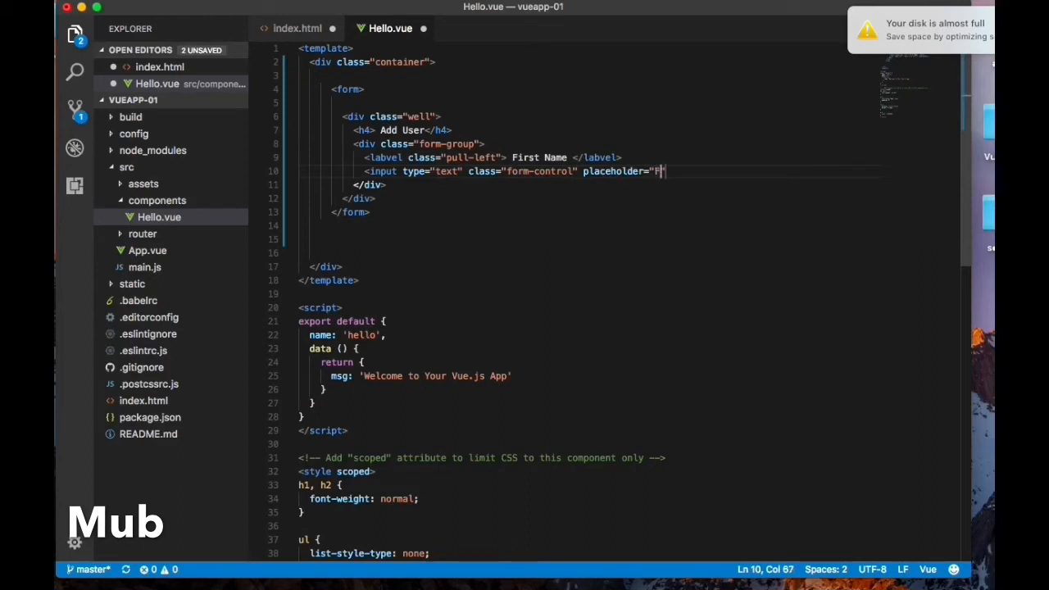
text(irst Name)
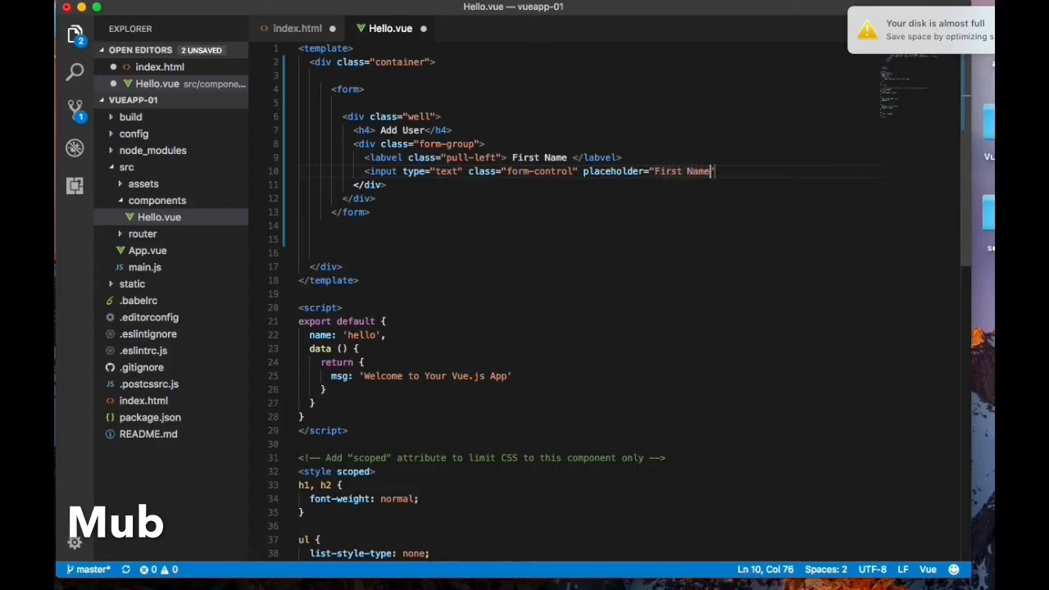
text(")
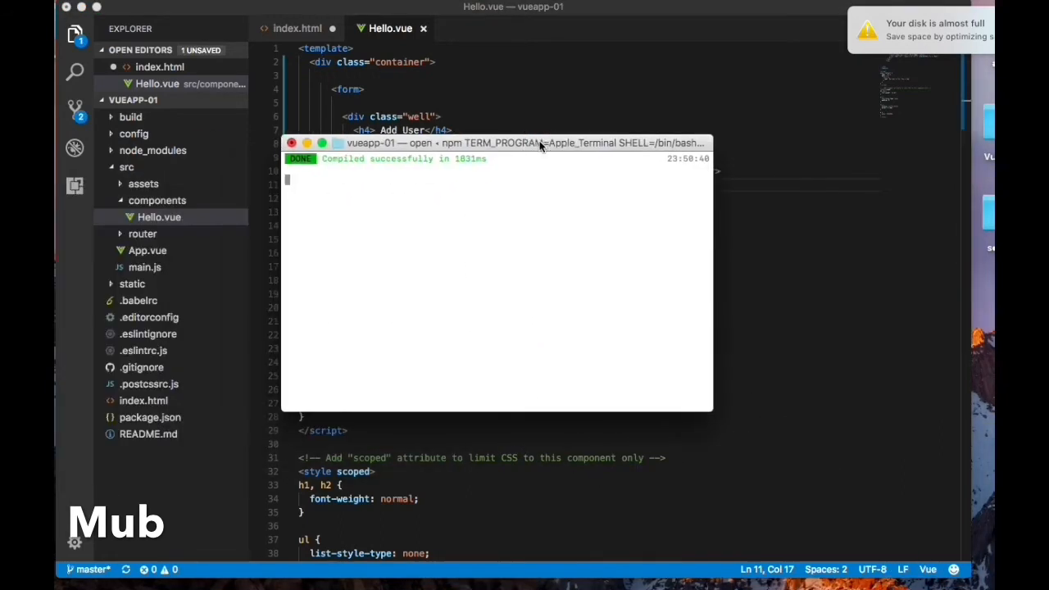
Step: Stop the dev server, relaunch it with npm run dev, and move the terminal window aside
key(ctrl+c)
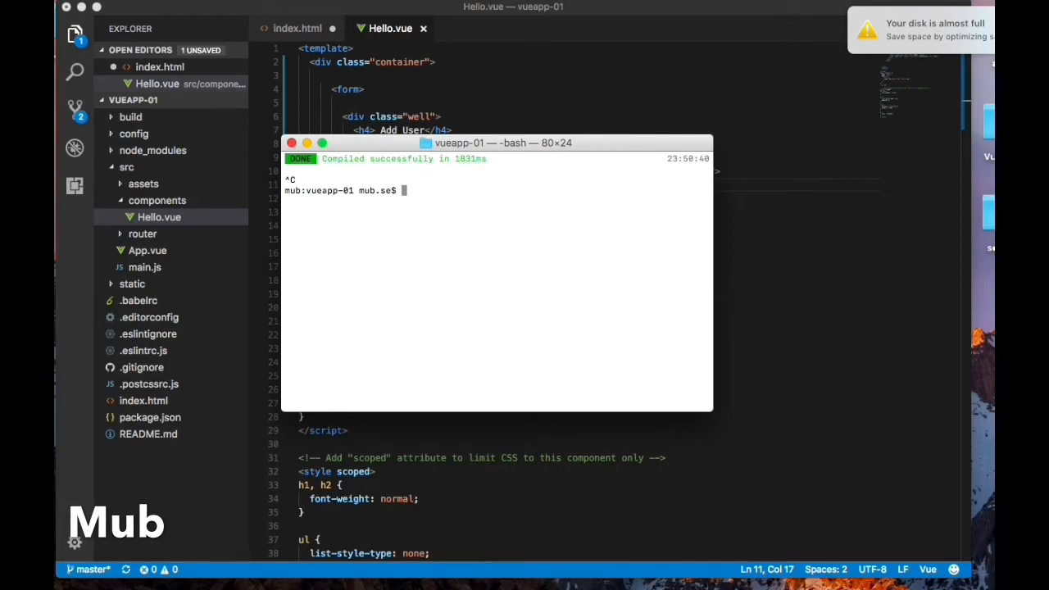
text(npm run dev)
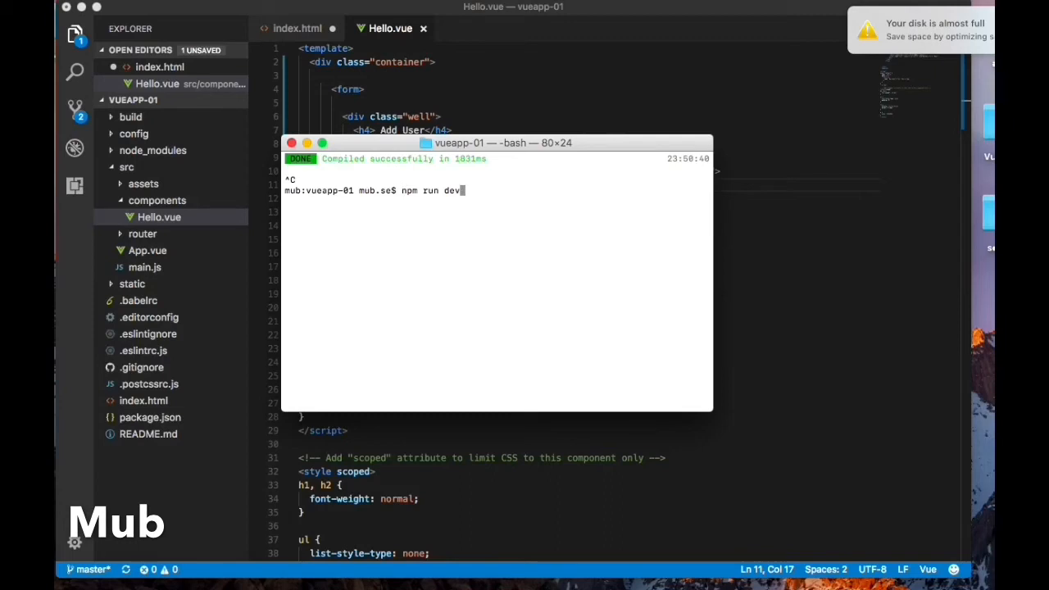
key(Return)
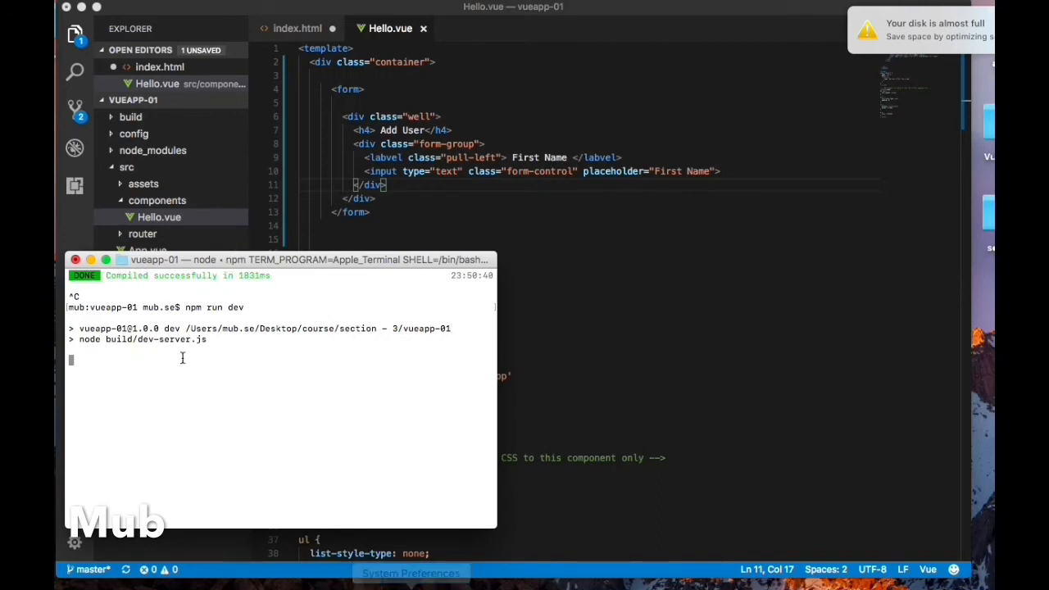
mouse_move(344, 506)
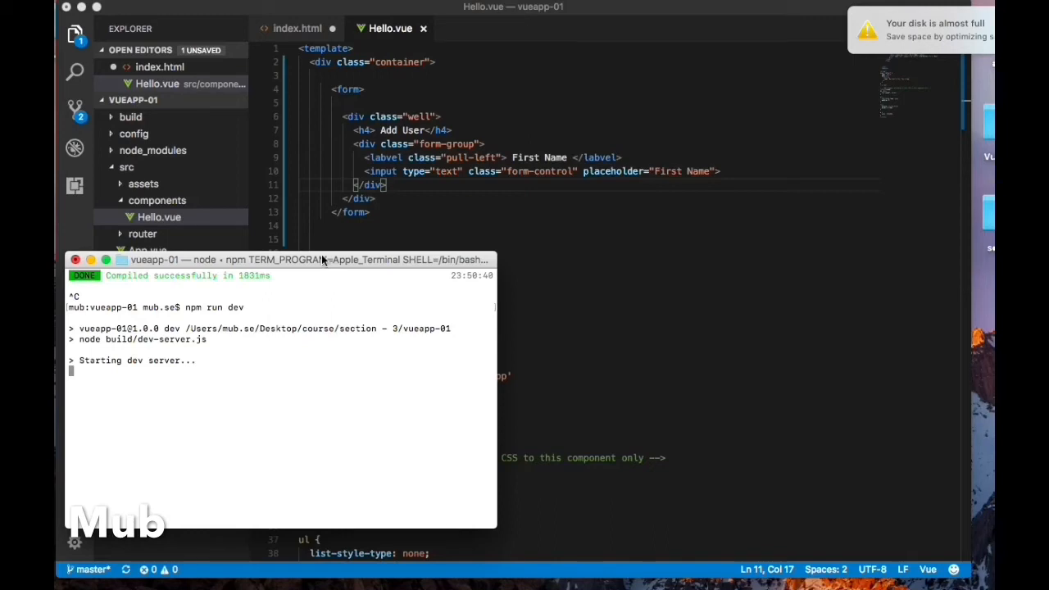
drag(278, 259, 860, 187)
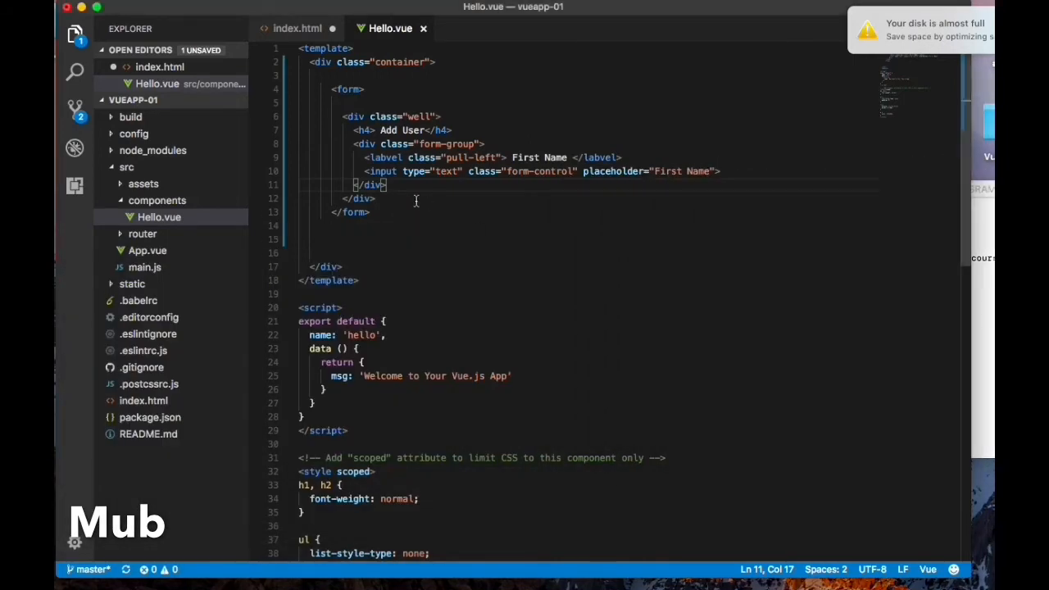
Step: View the localhost:8080 tab in Chrome showing the Add User panel with a First Name field
click(367, 144)
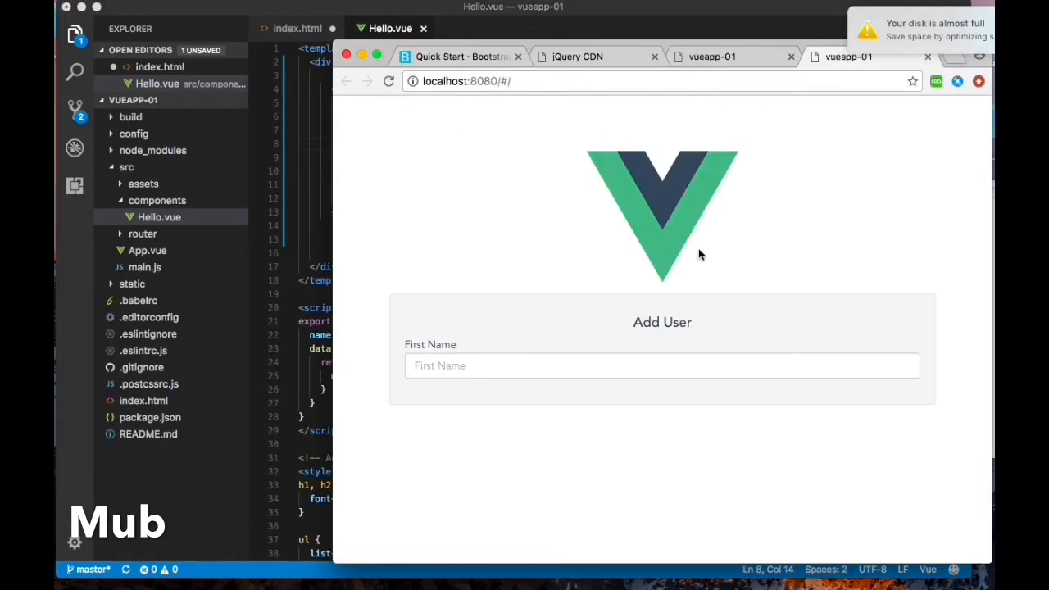
click(662, 366)
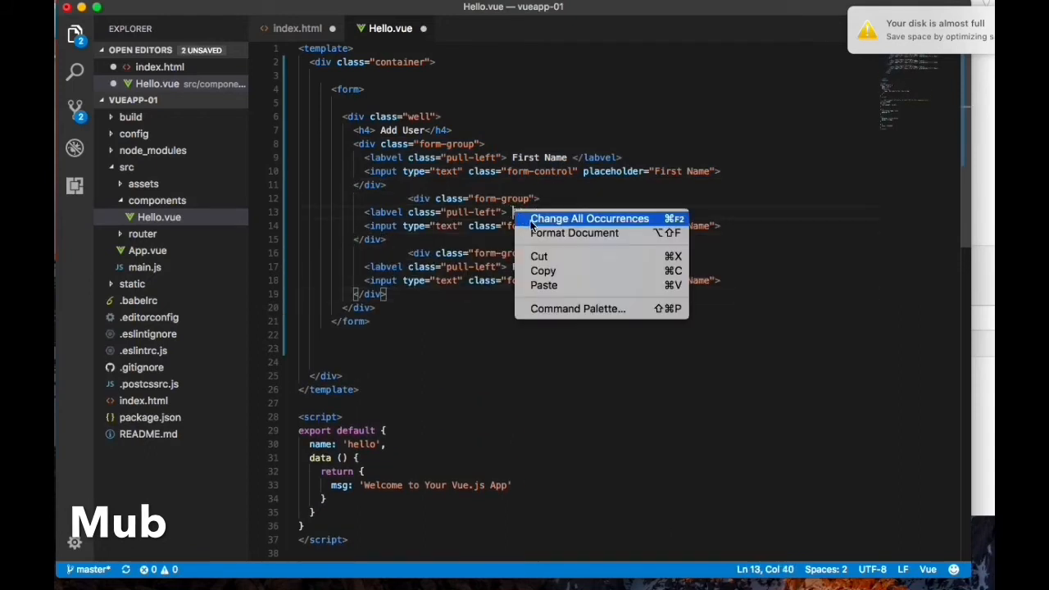
Step: Rename the copied form-group labels to Last Name and Email using Change All Occurrences
click(573, 233)
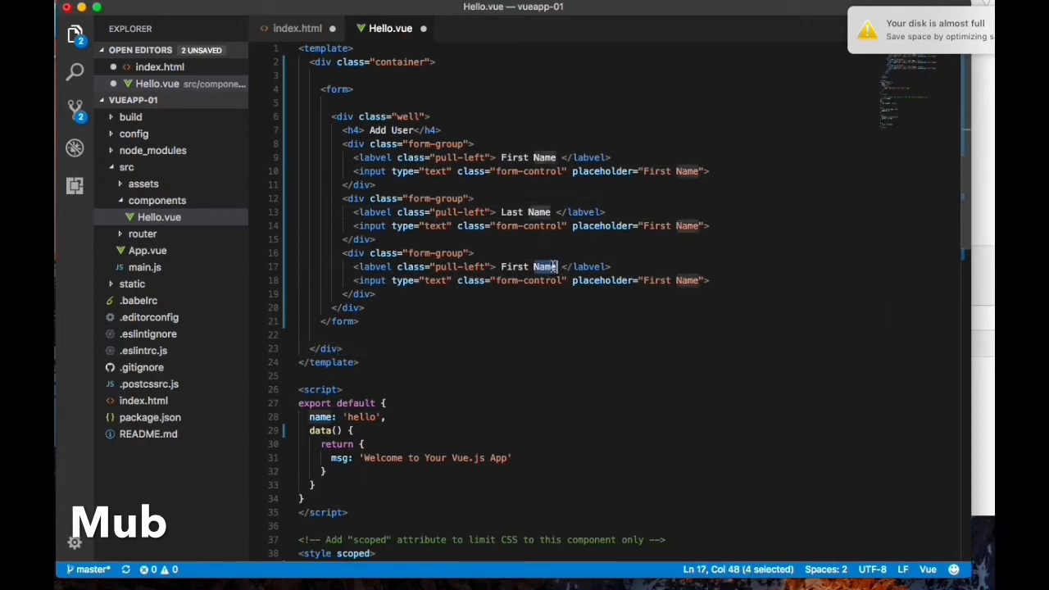
text(Em)
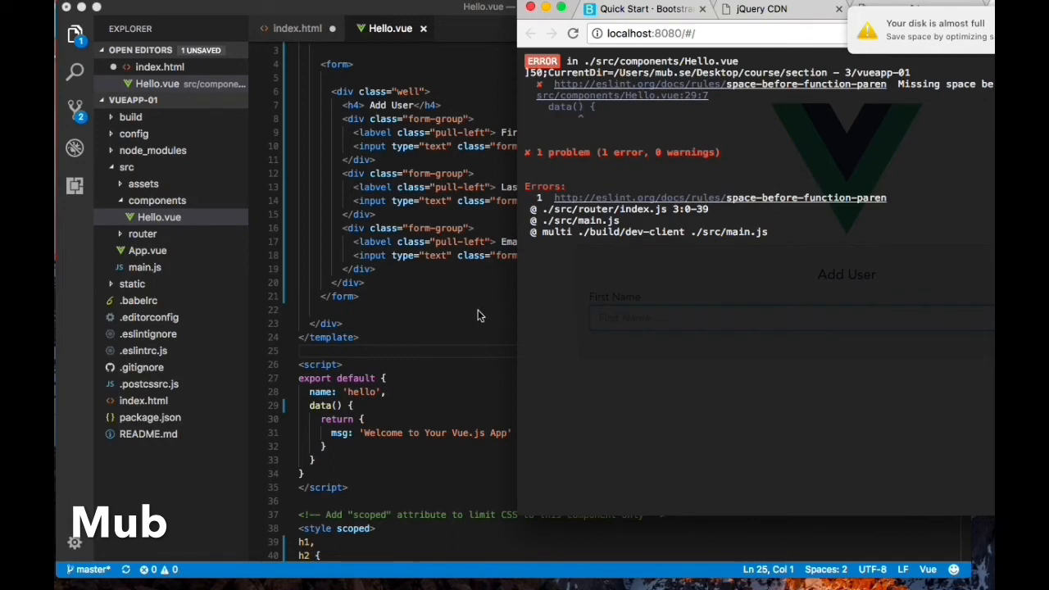
mouse_move(593, 285)
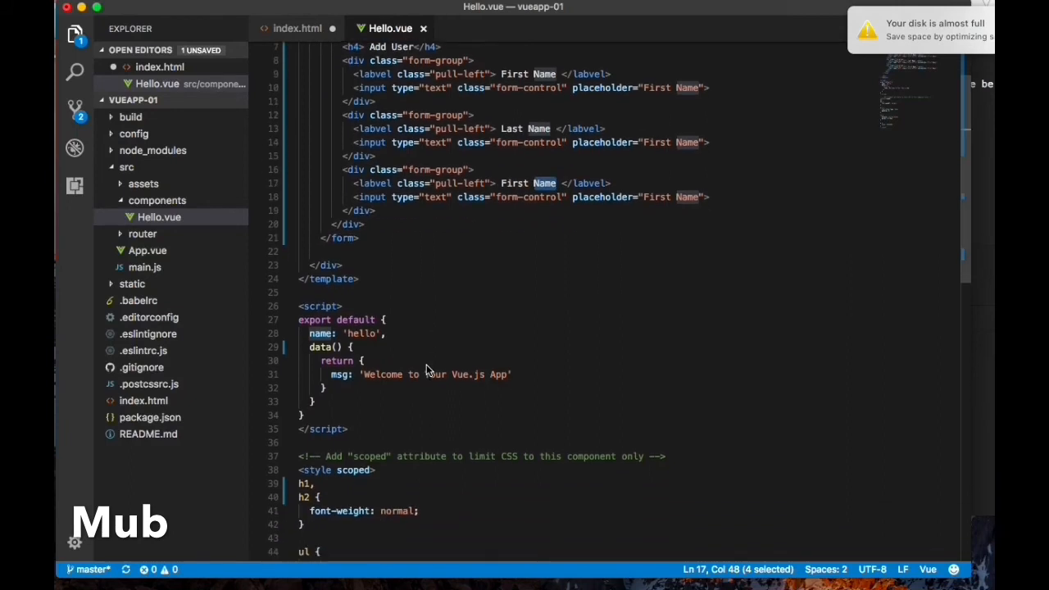
Step: Insert an /* eslint-disable */ comment at the top of the script block above export default
click(308, 347)
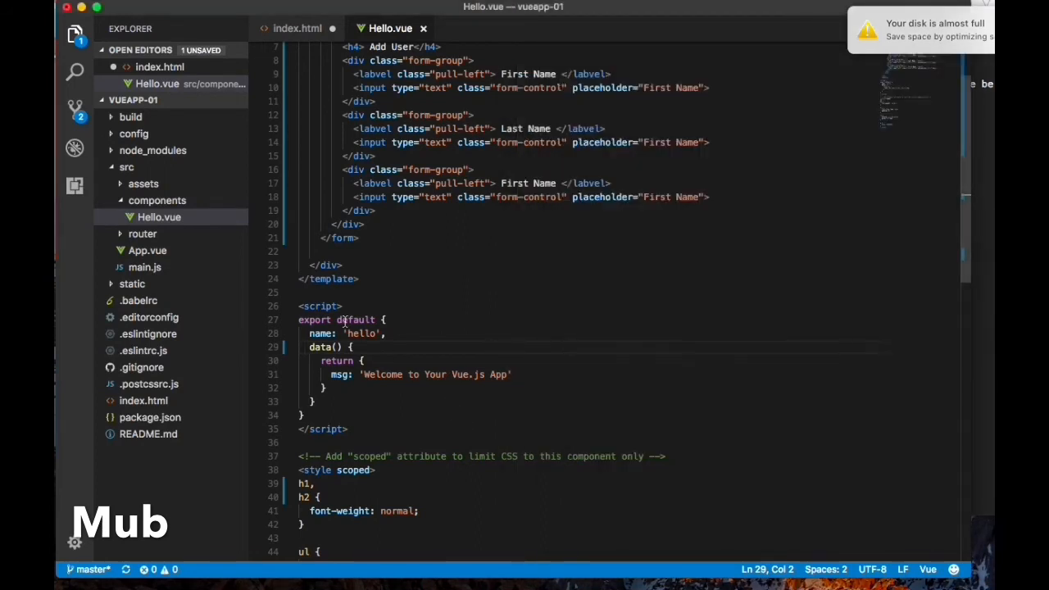
text(/*)
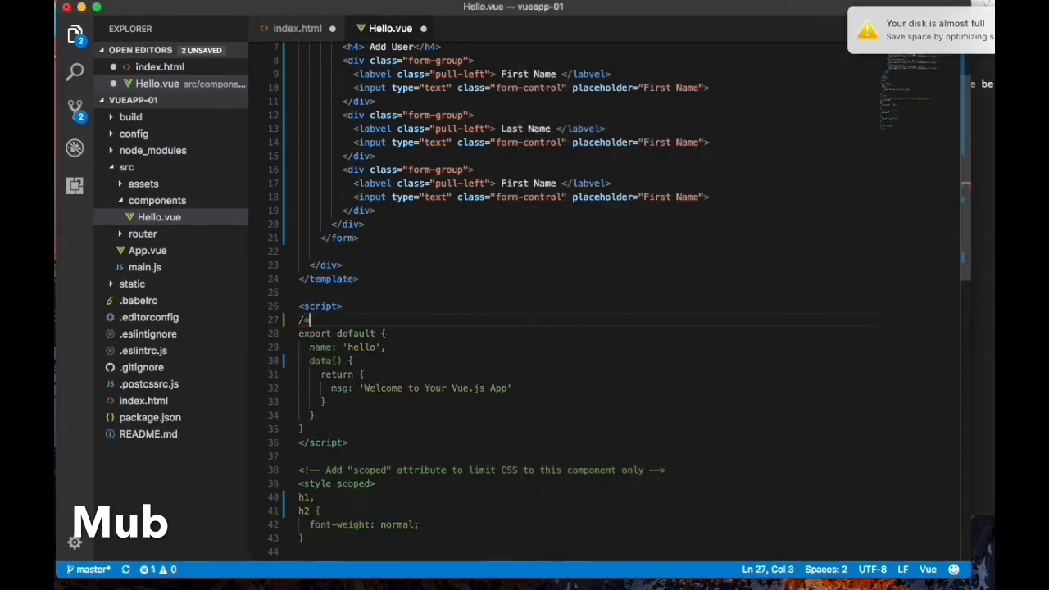
text(eslint)
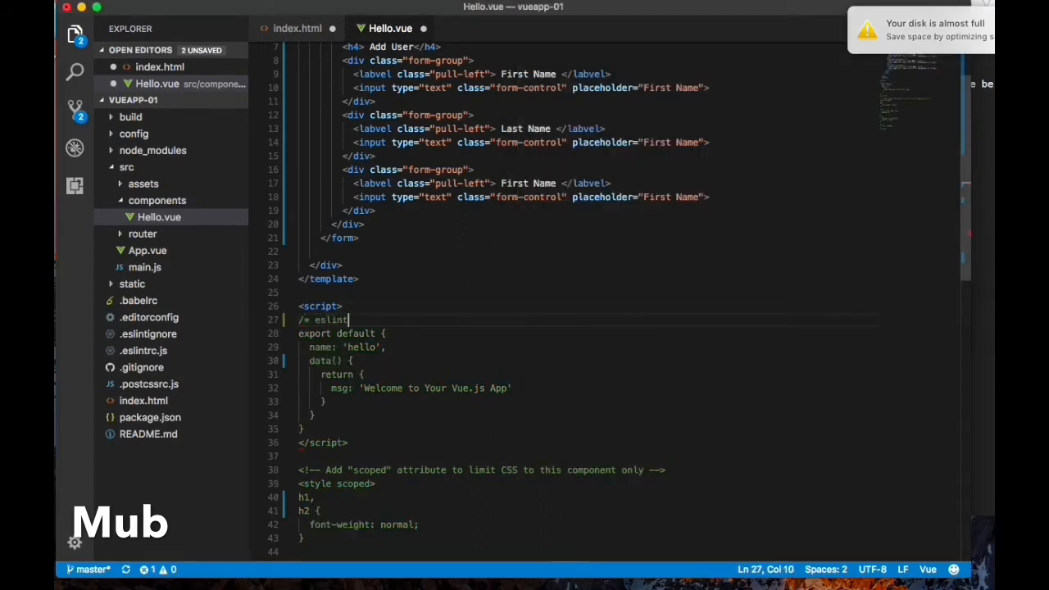
text(-disable */)
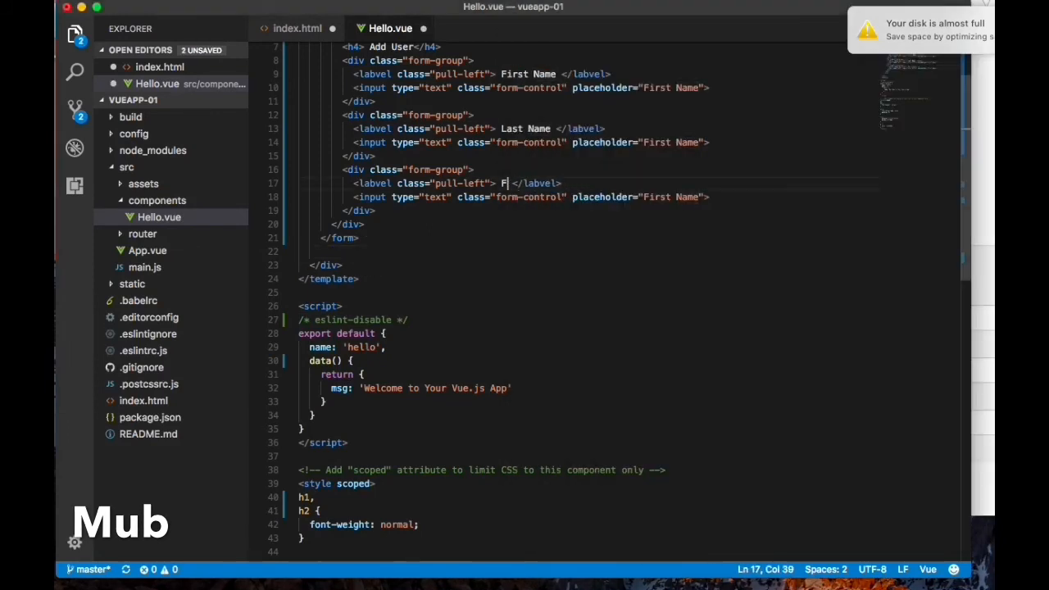
Step: Label the third field Email with an Email placeholder and make the second placeholder read Last Name
text(email)
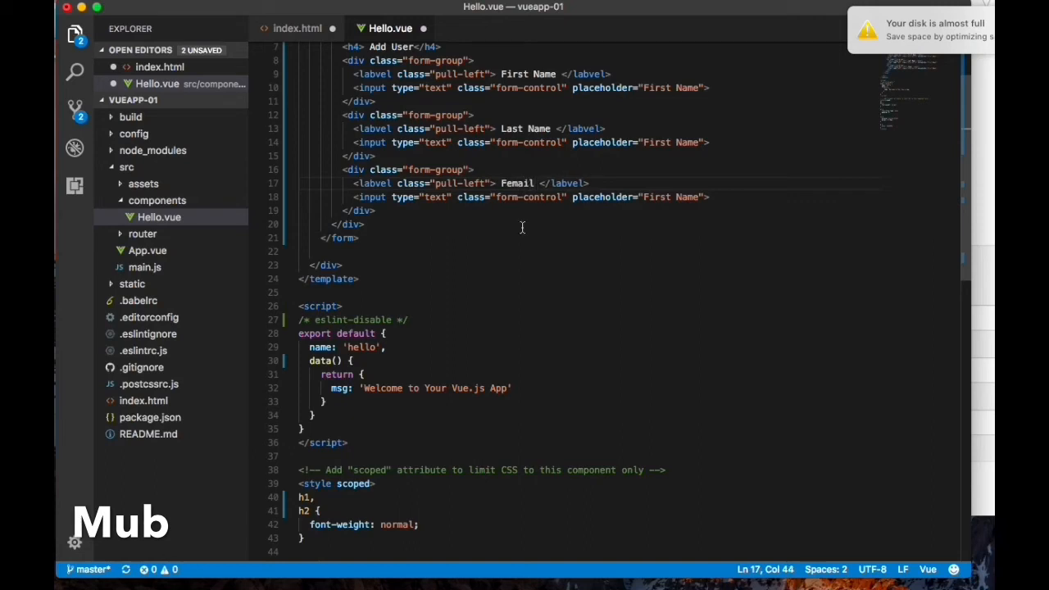
click(358, 279)
text(E)
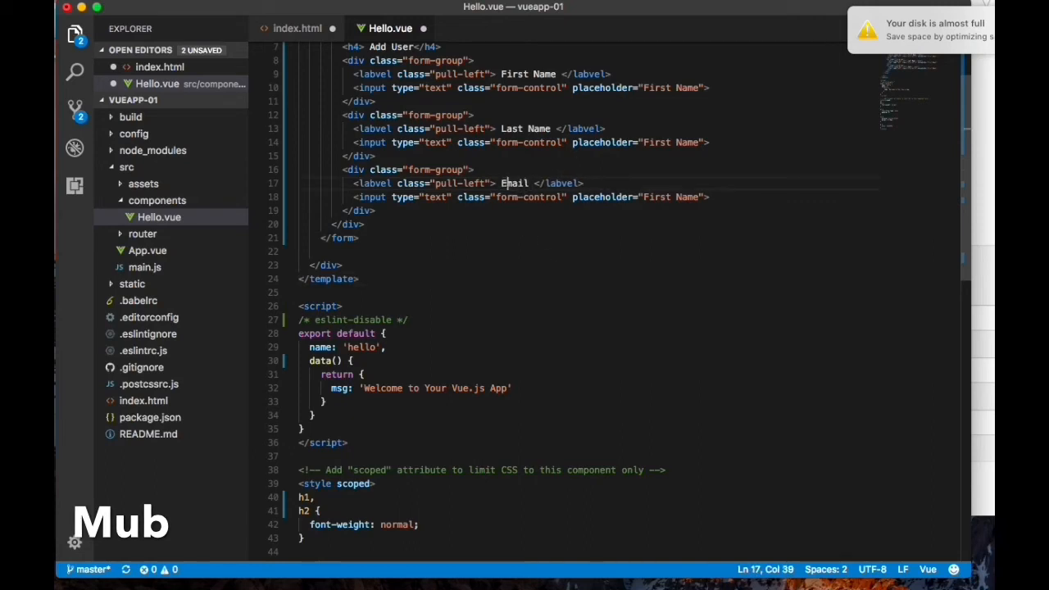
double_click(515, 184)
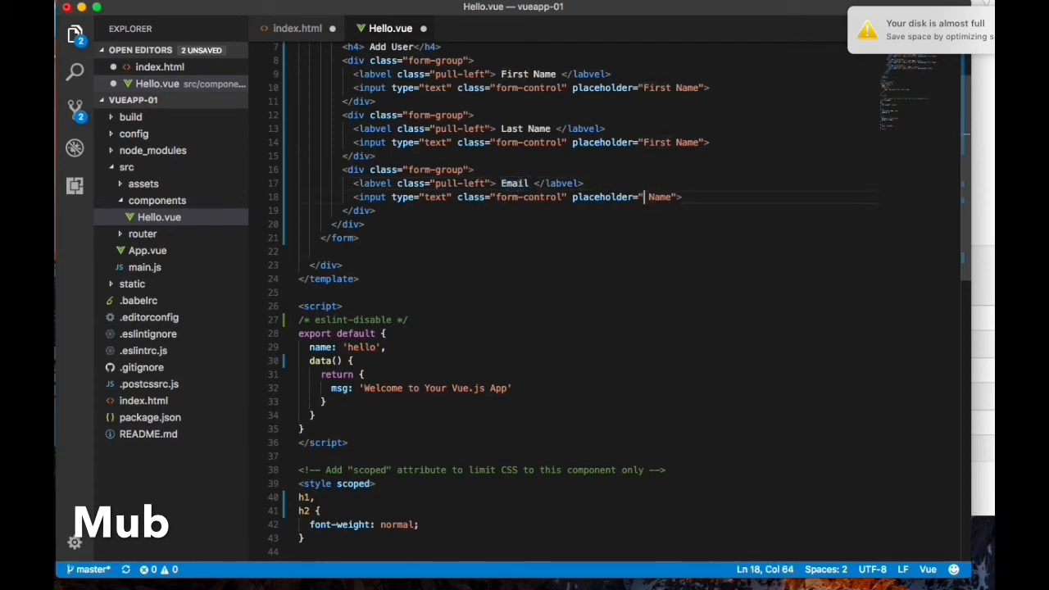
text(Email)
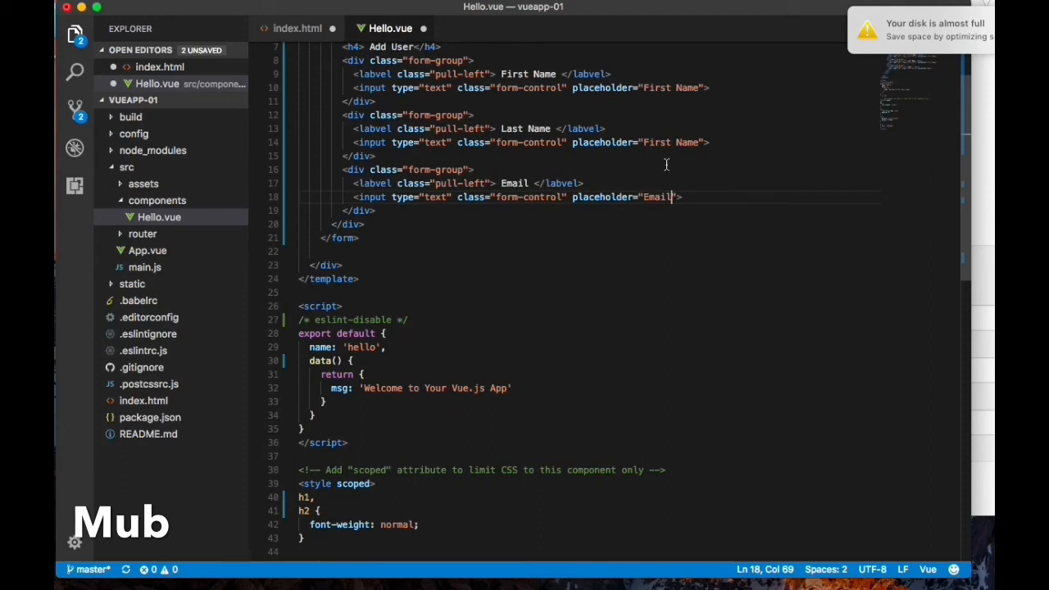
double_click(656, 141)
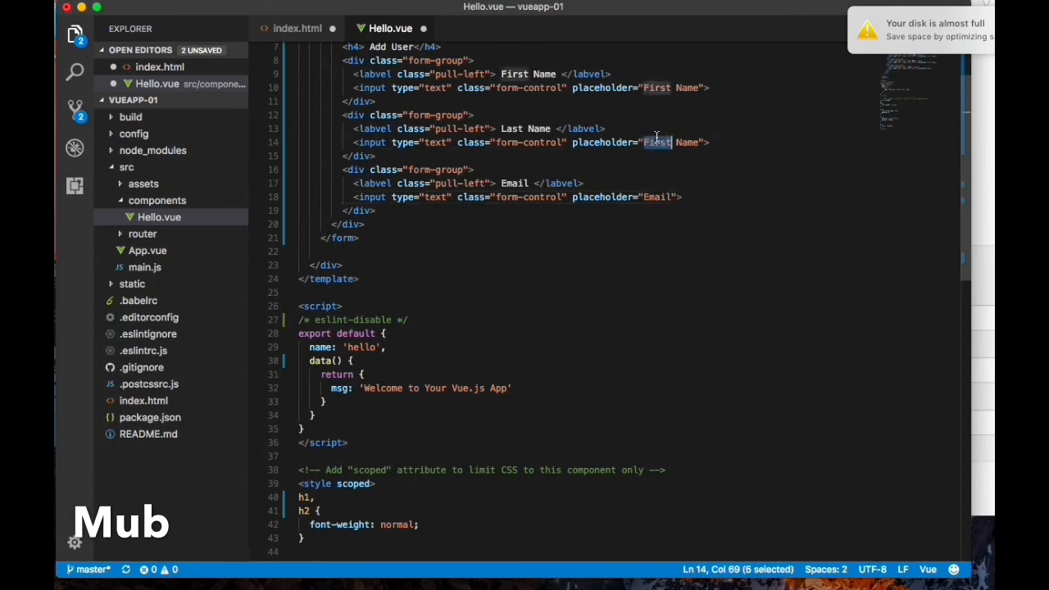
text(Last)
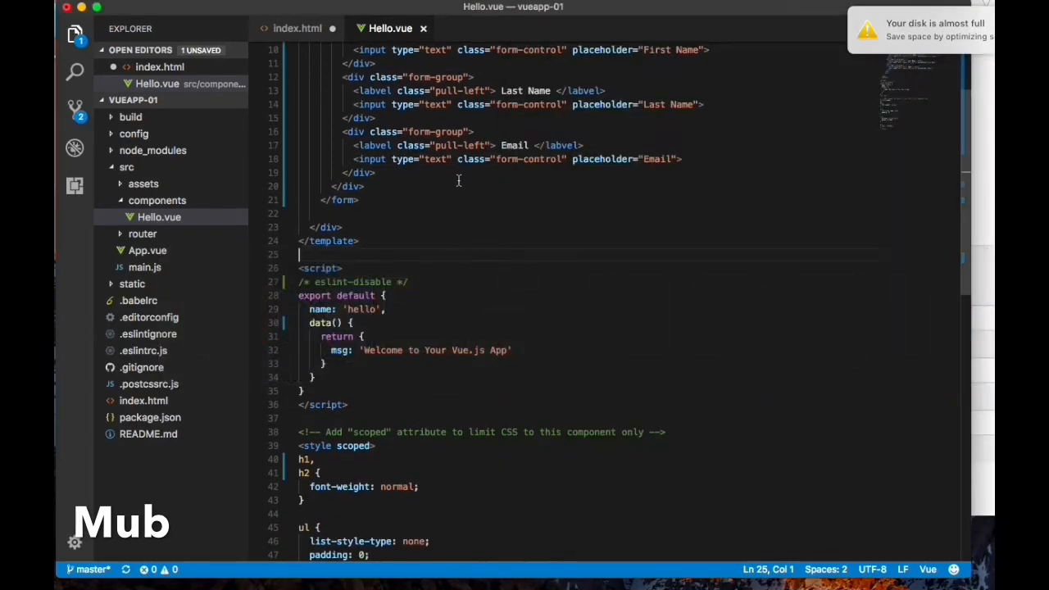
Step: Start a submit-type button after the form groups with classes btn btn-large btn-block
click(472, 131)
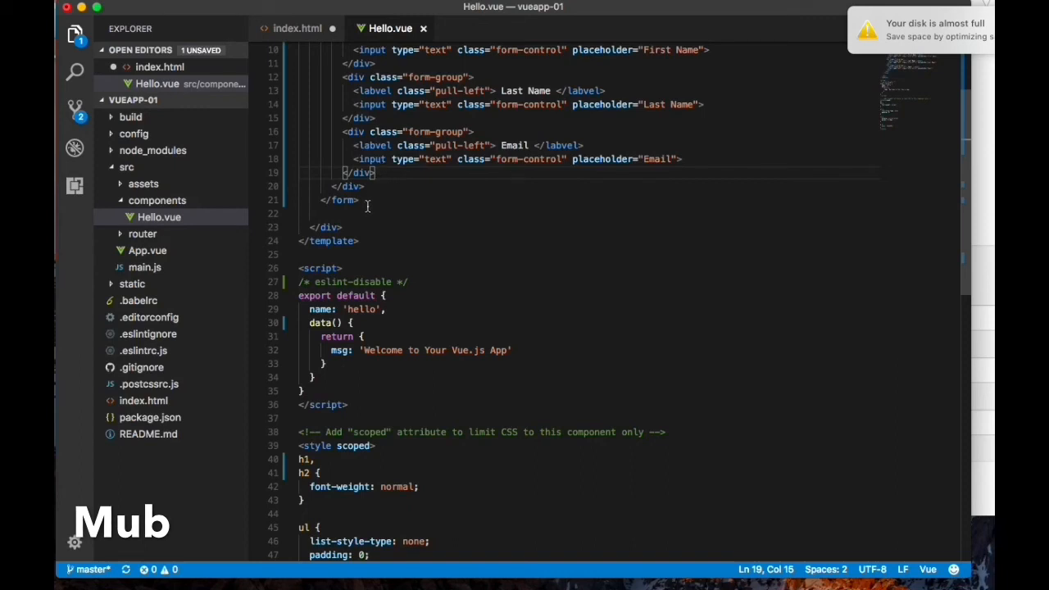
click(361, 186)
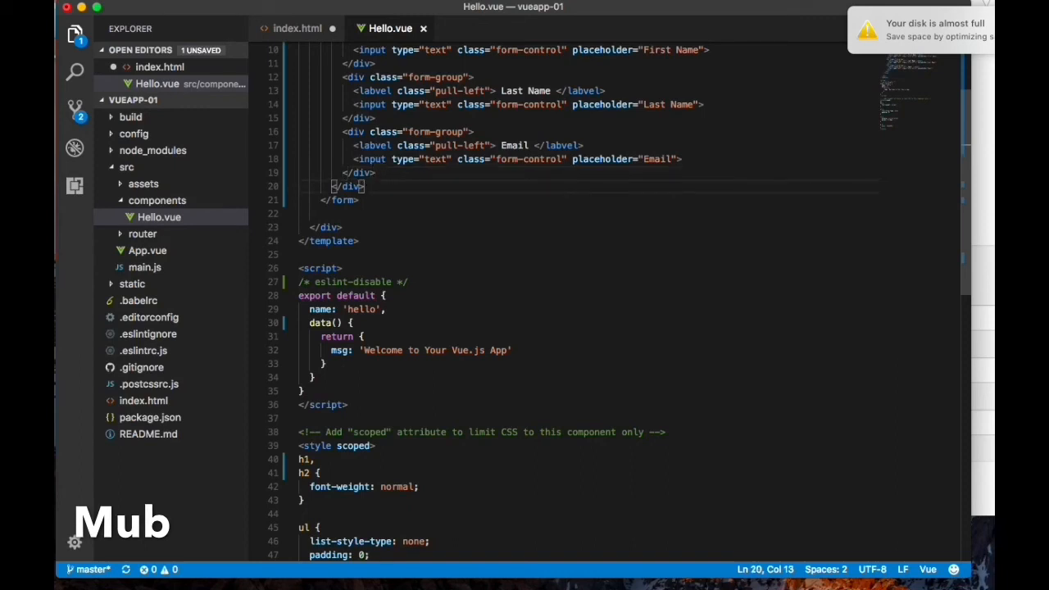
text(<button)
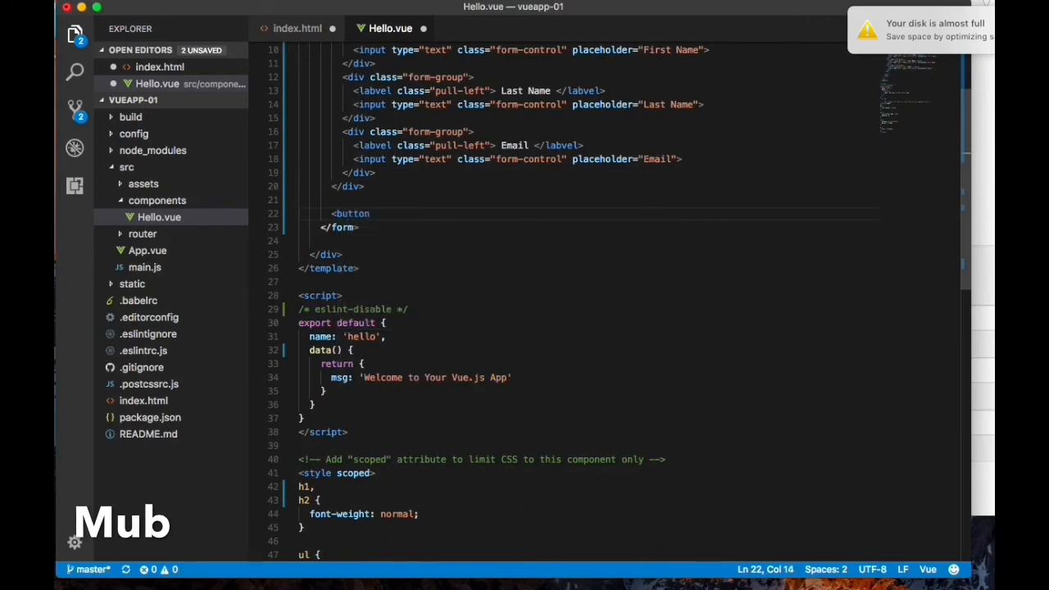
text(type="")
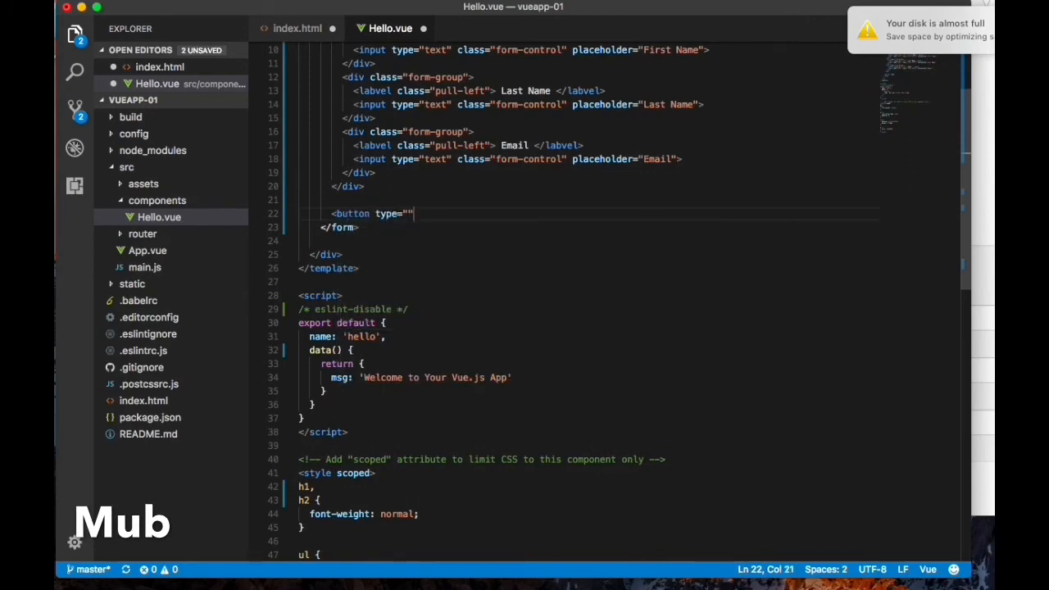
text(sub)
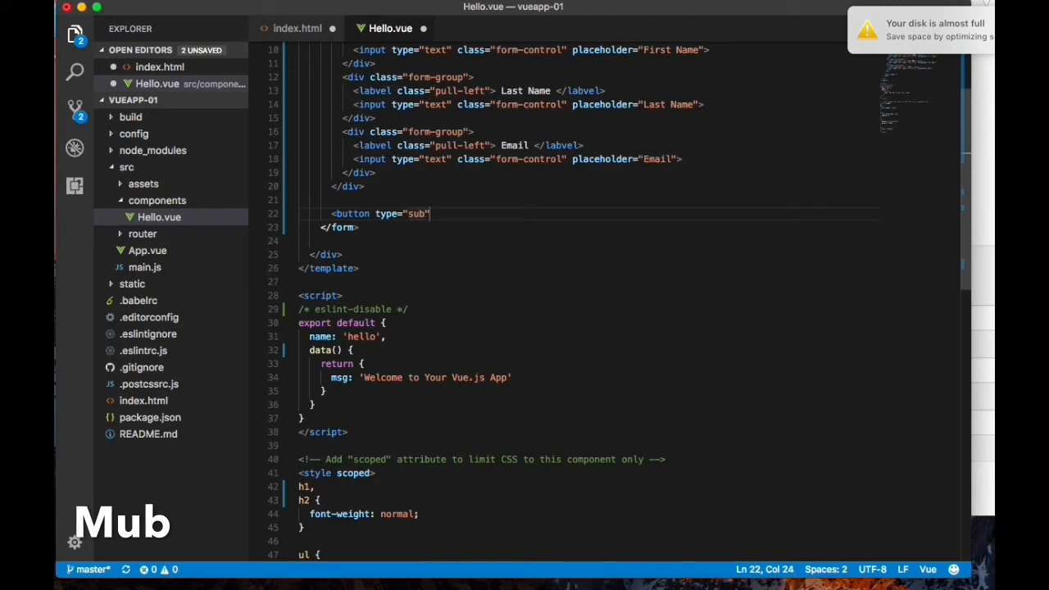
text(mit)
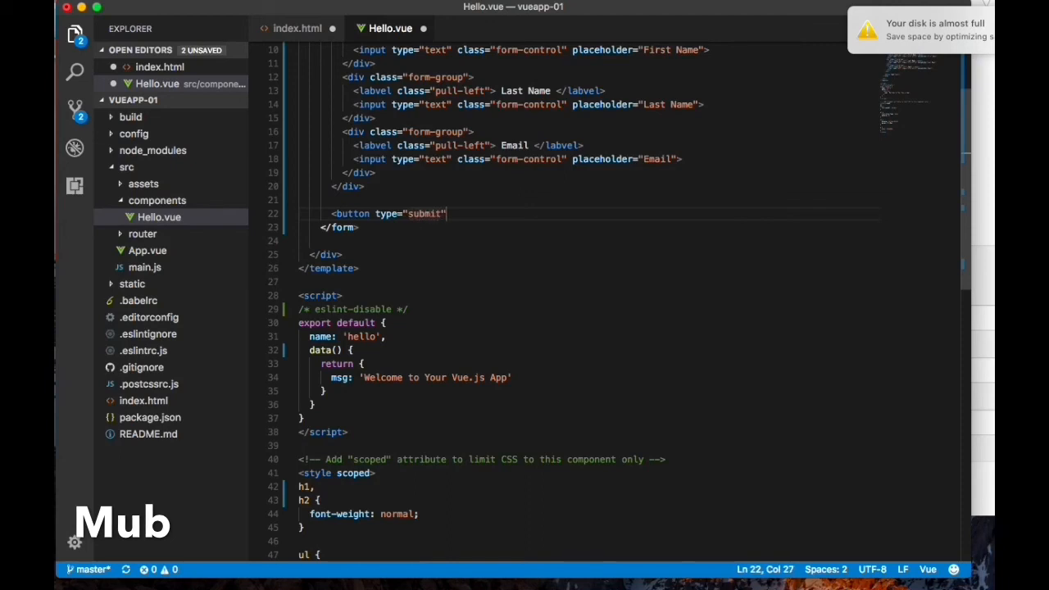
text(class=")
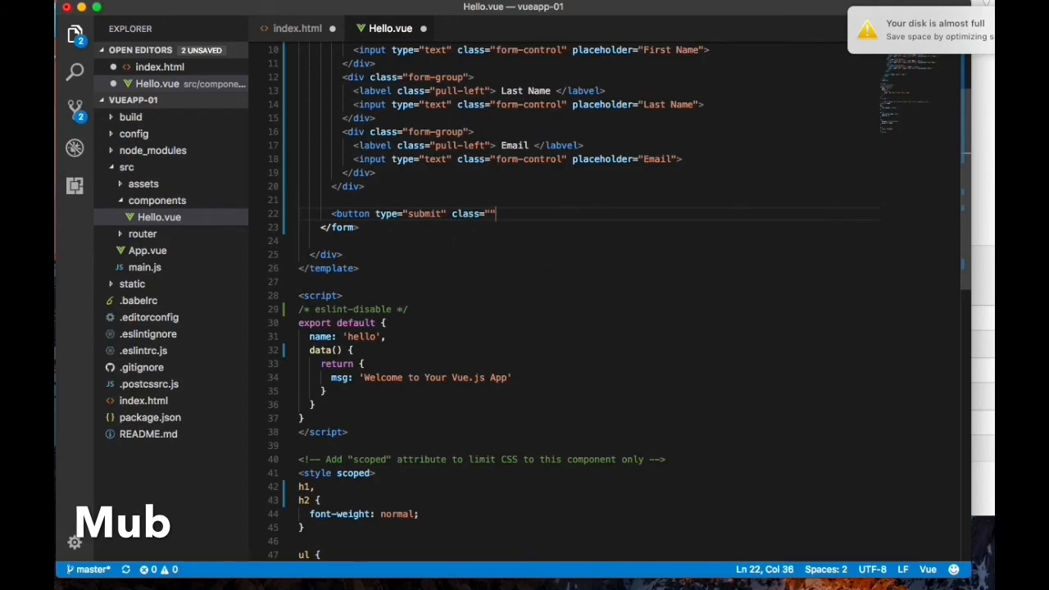
text(btn)
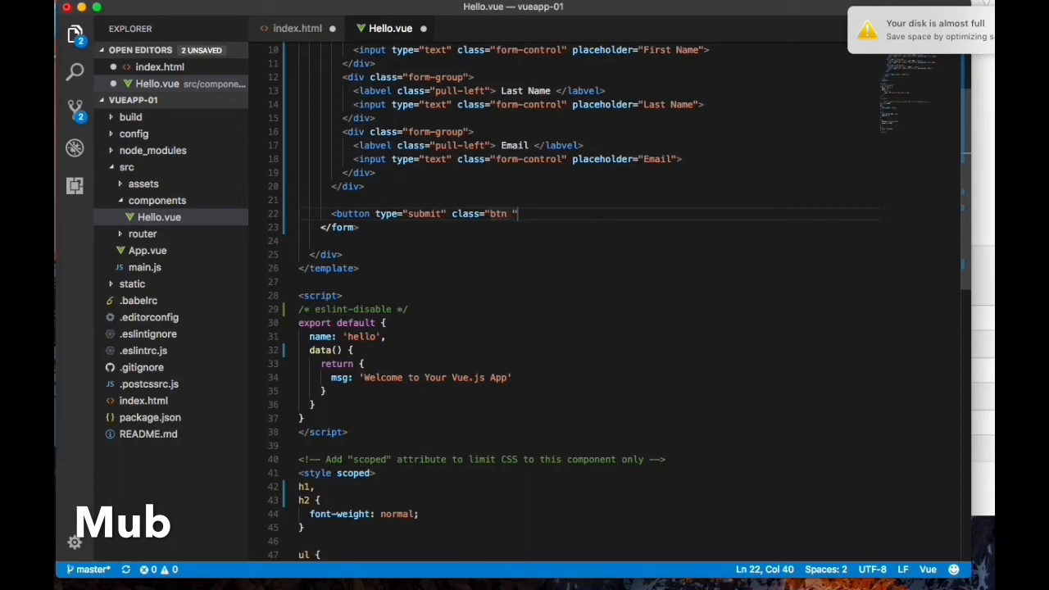
text(btn-larg)
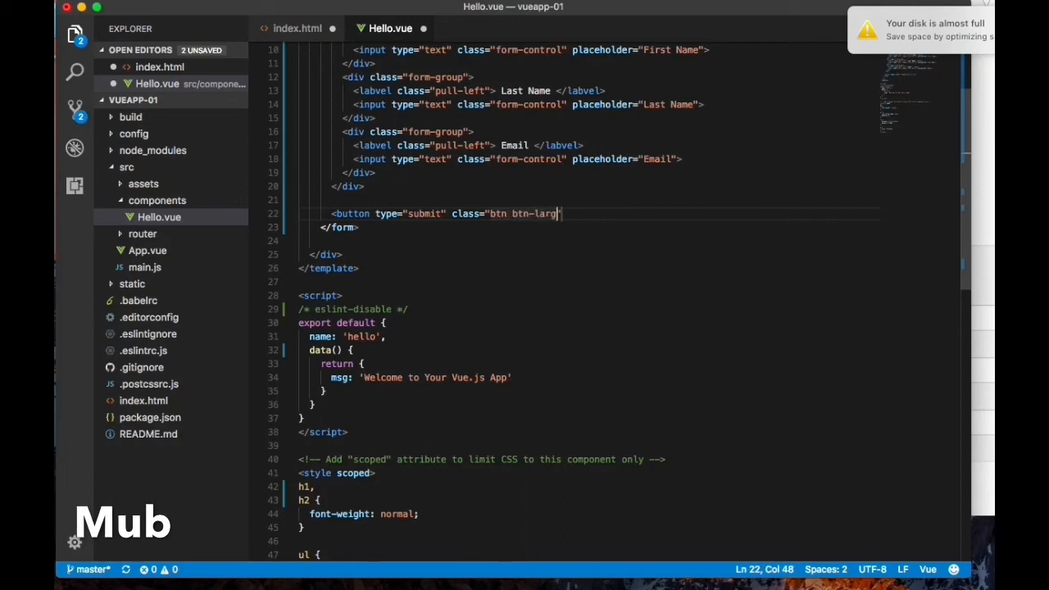
text(e)
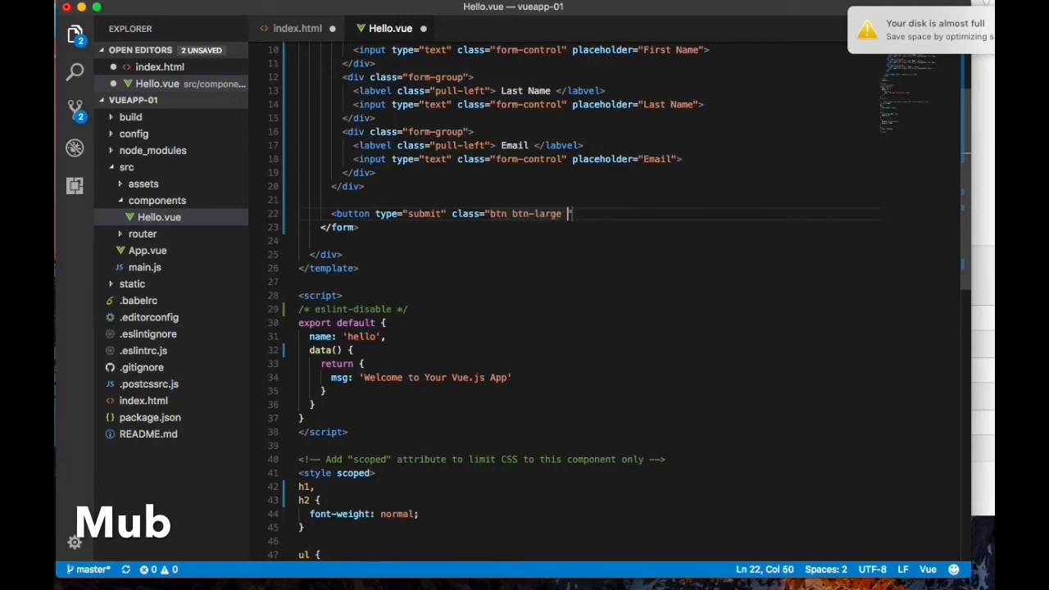
text(btn-)
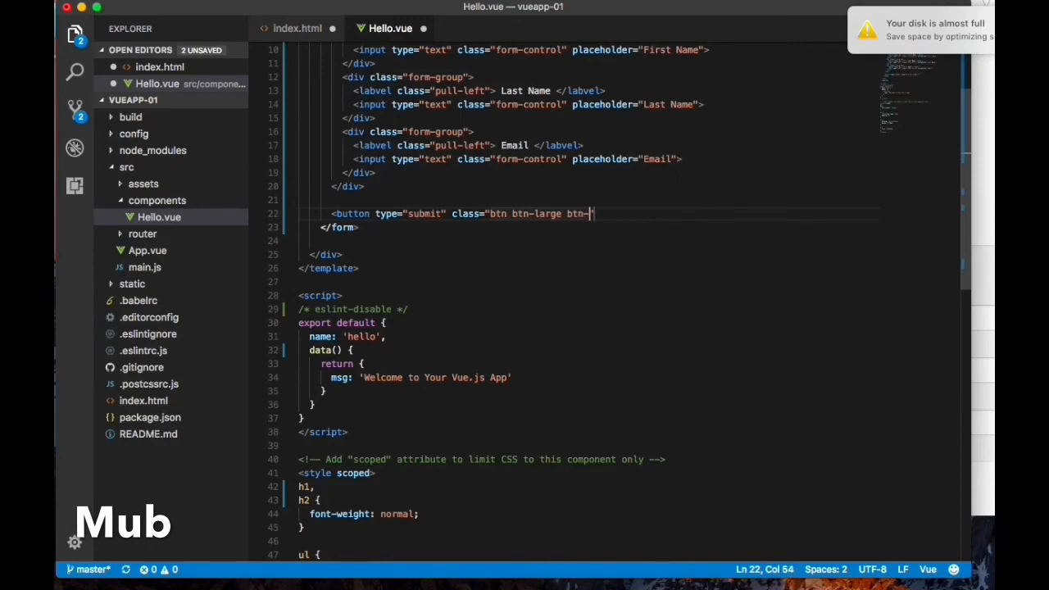
text(block")
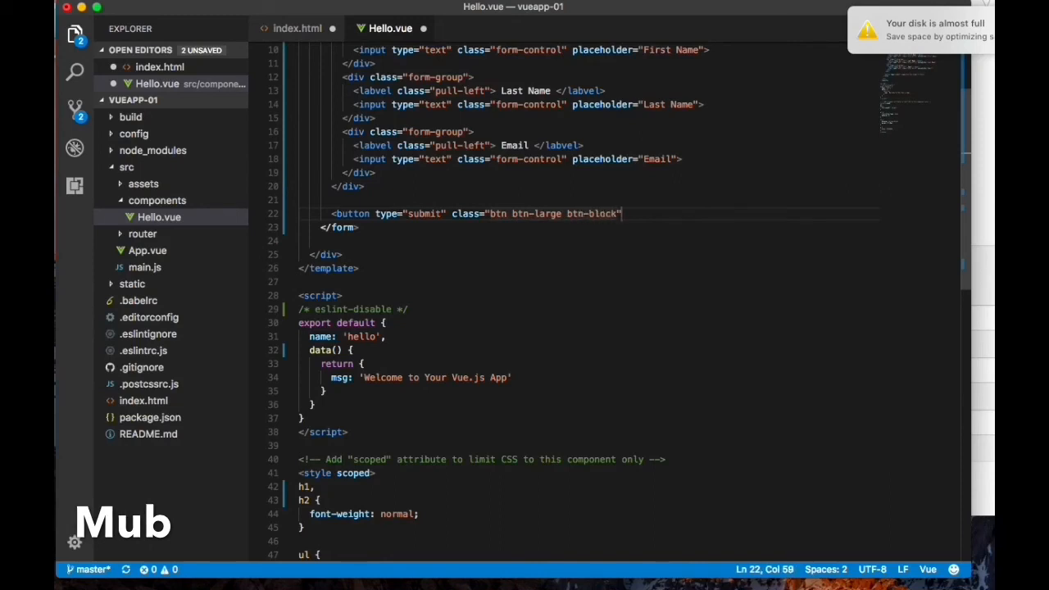
Step: Finish the button with btn-primary full-width classes and the label Submit
text(btn)
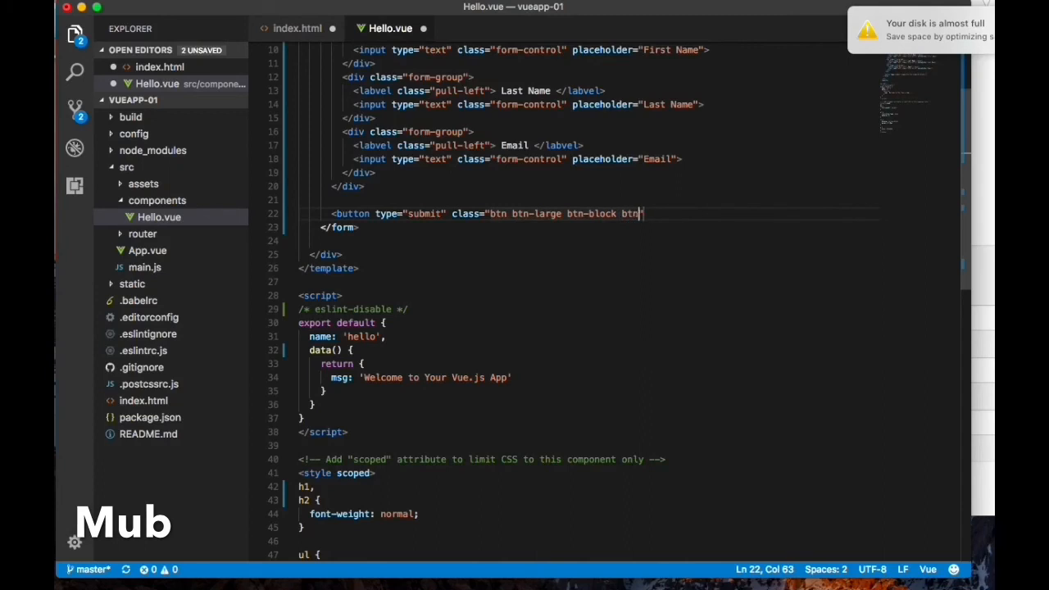
text(-pri)
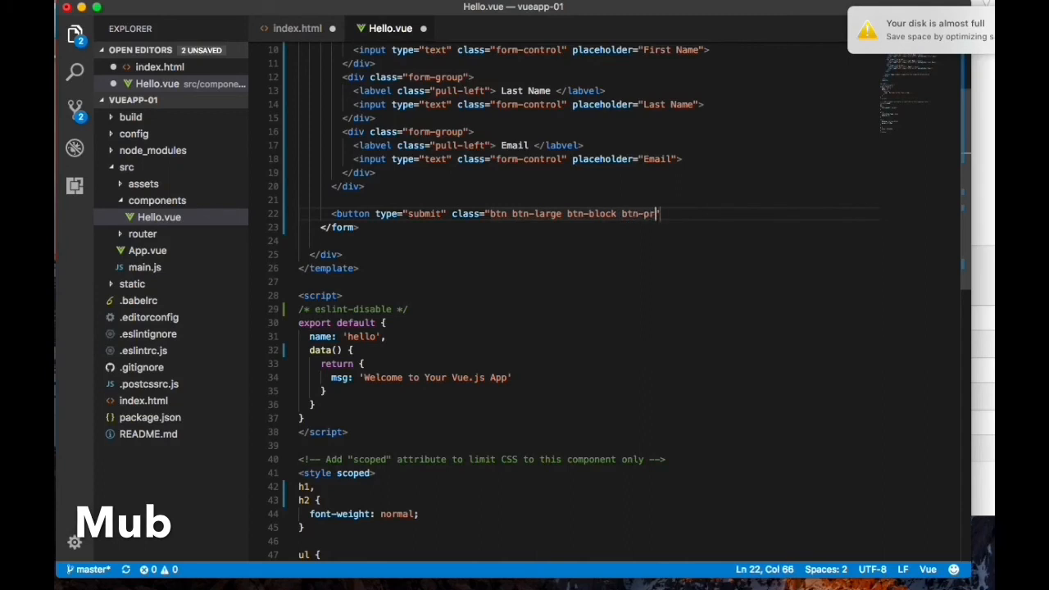
text(imary)
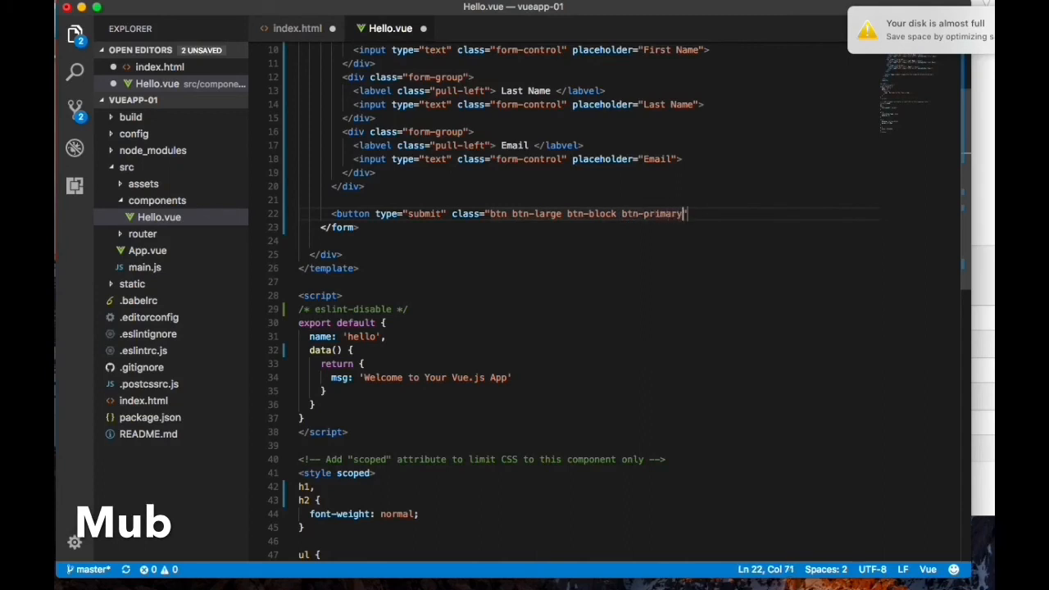
text(ful)
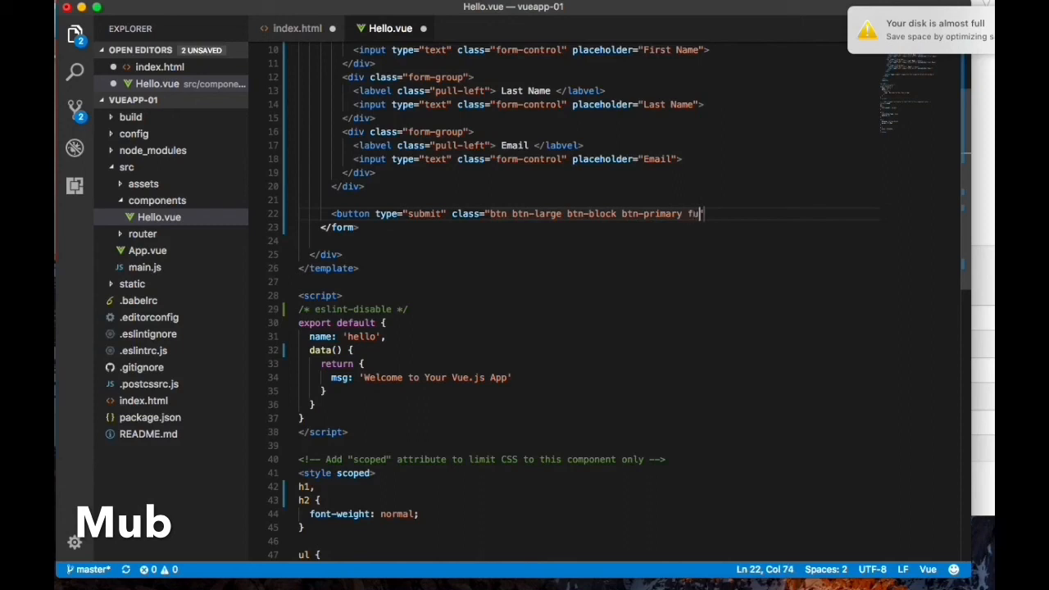
text(l")
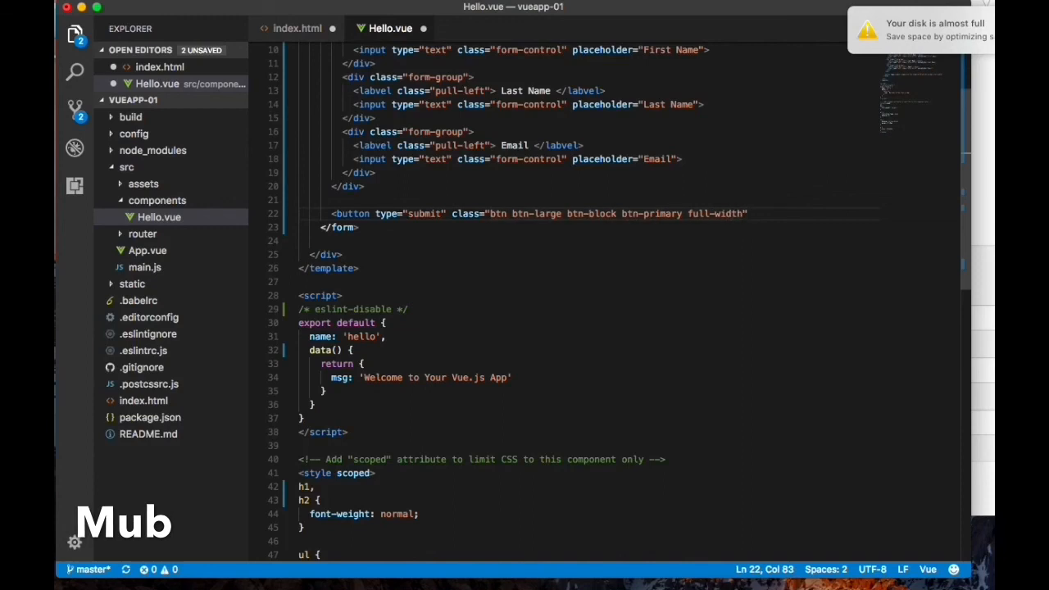
text(Sub)
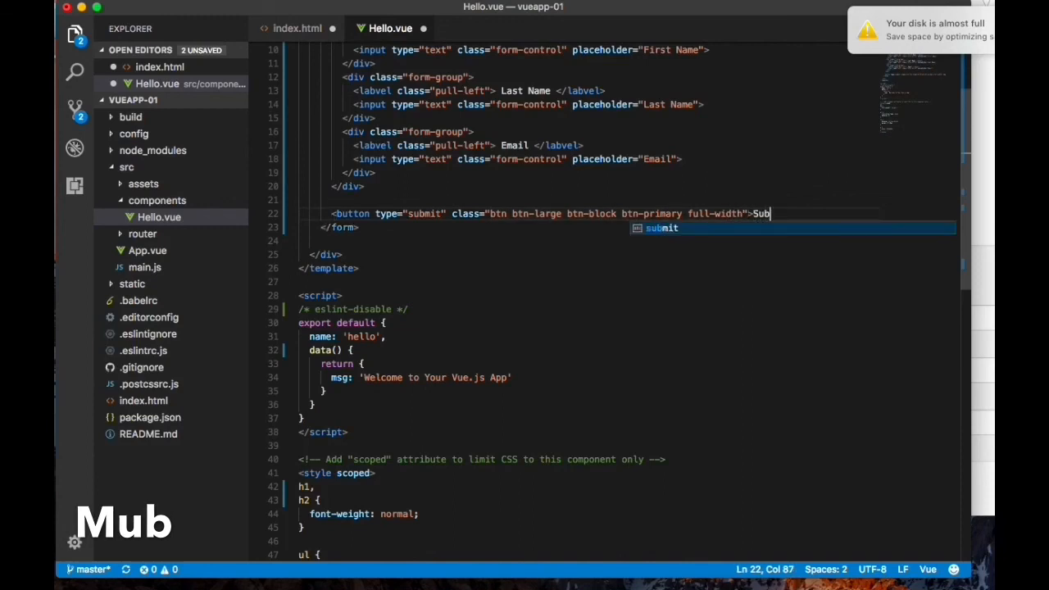
text(mit</button>)
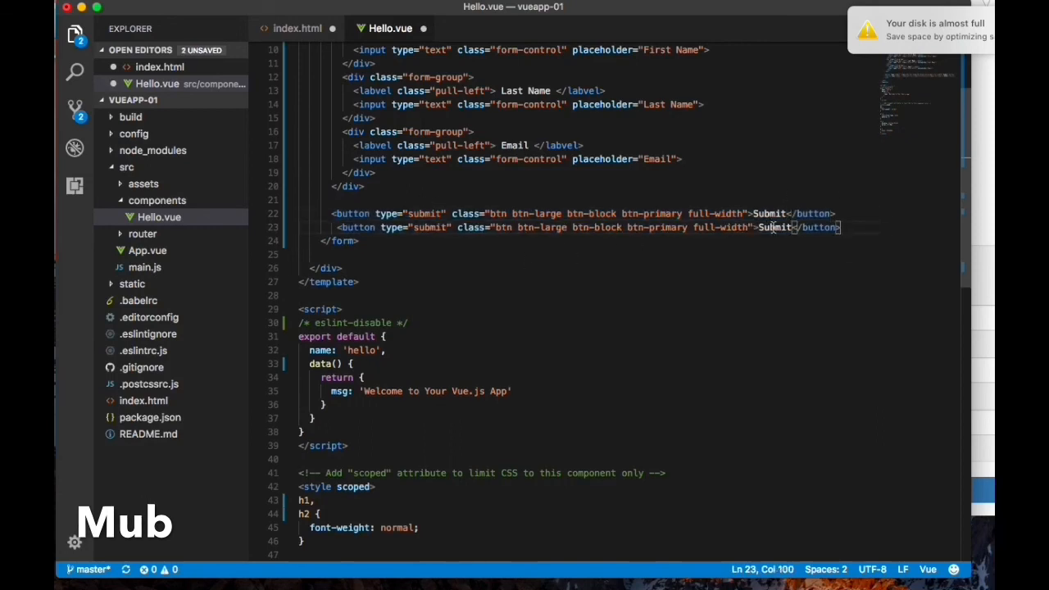
Step: Relabel the duplicated button Go User and swap its btn-primary class for btn-success
double_click(774, 226)
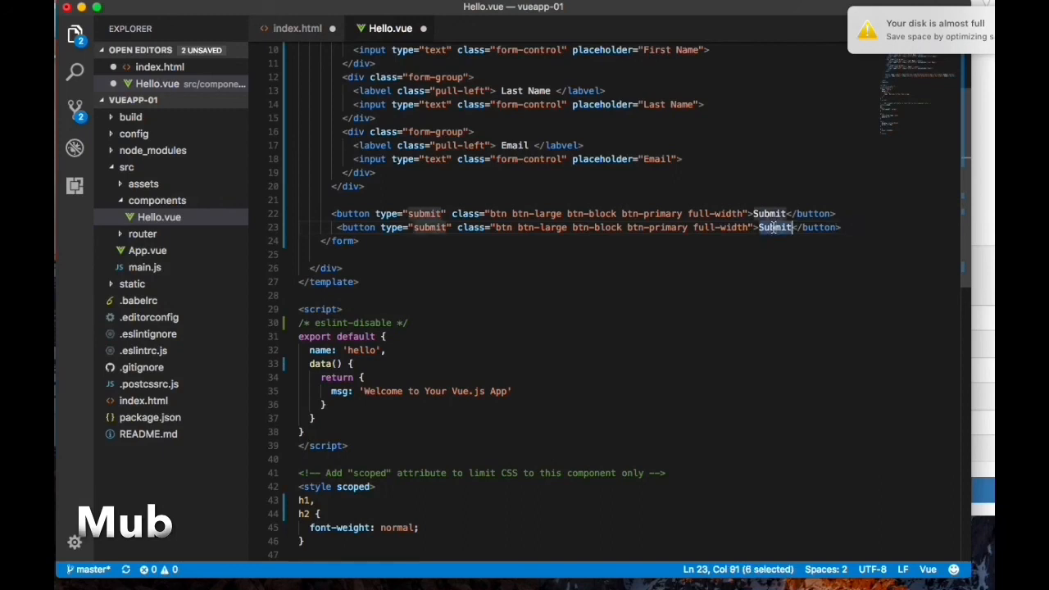
text(Go User)
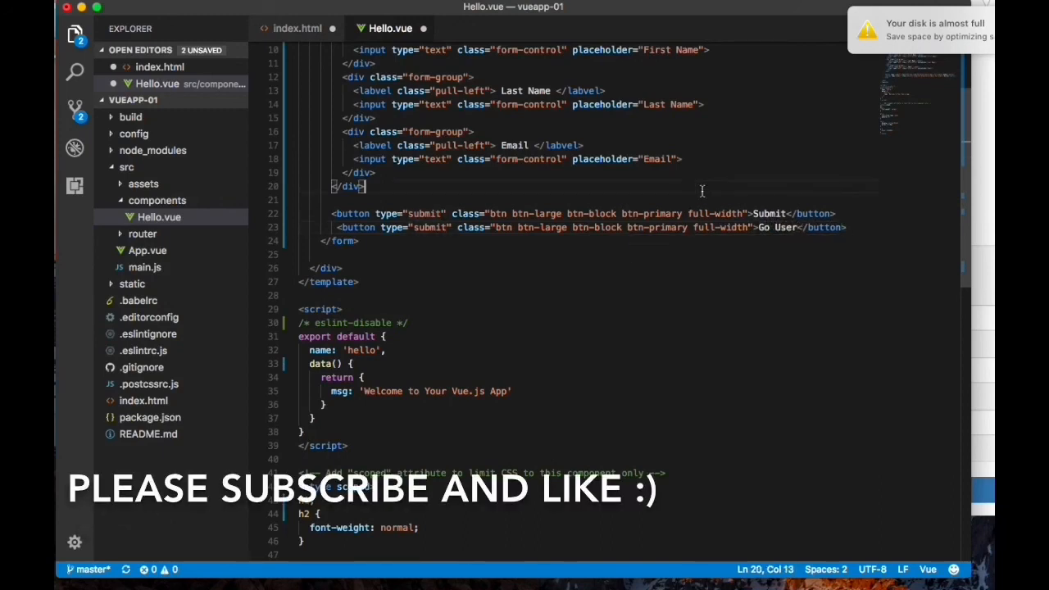
mouse_move(696, 226)
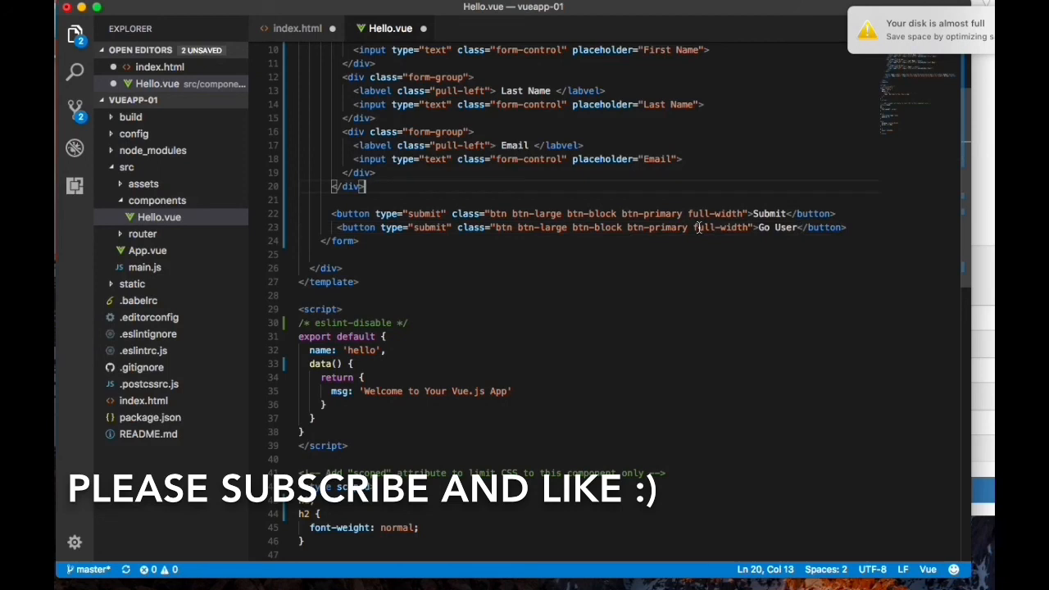
double_click(664, 227)
text(success)
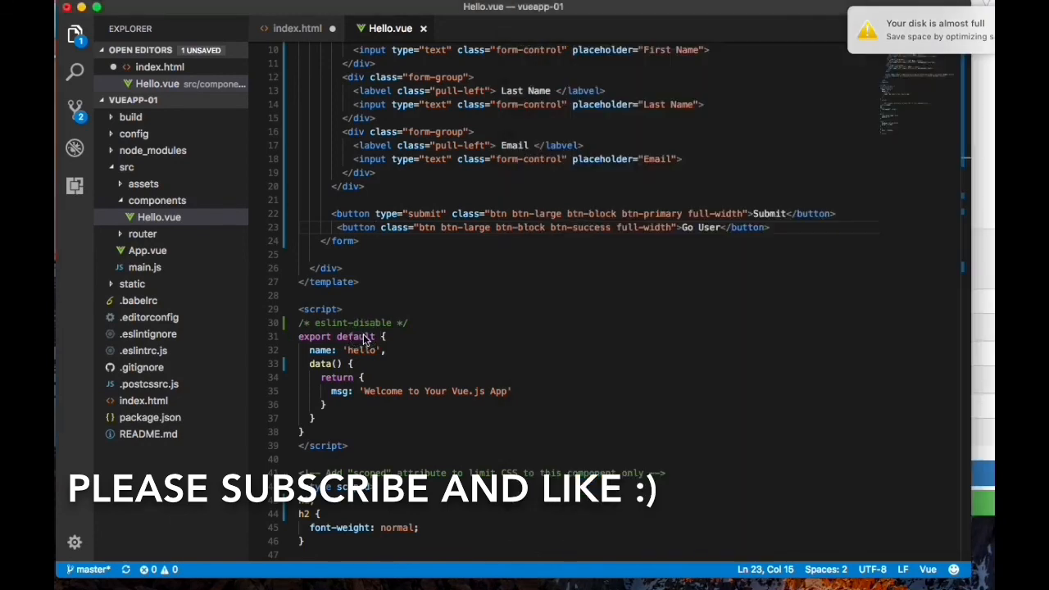
mouse_move(490, 357)
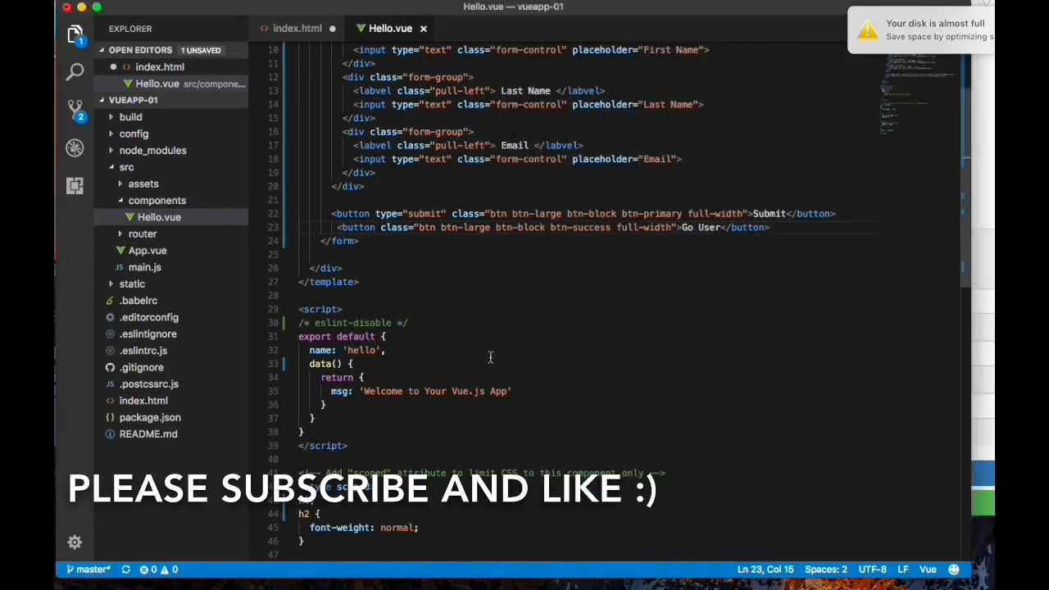